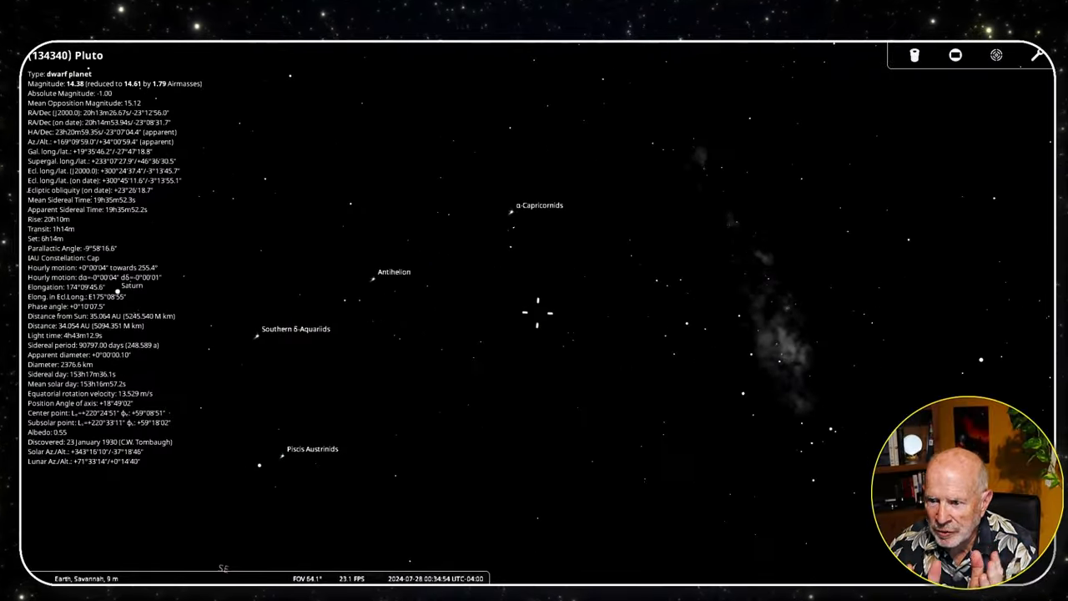
Switch N.I.N.A. to the Imaging workspace and show its Orbitals panel for comets, asteroids and planets
{"action": "scroll", "scroll_direction": "down", "scroll_amount": 3}
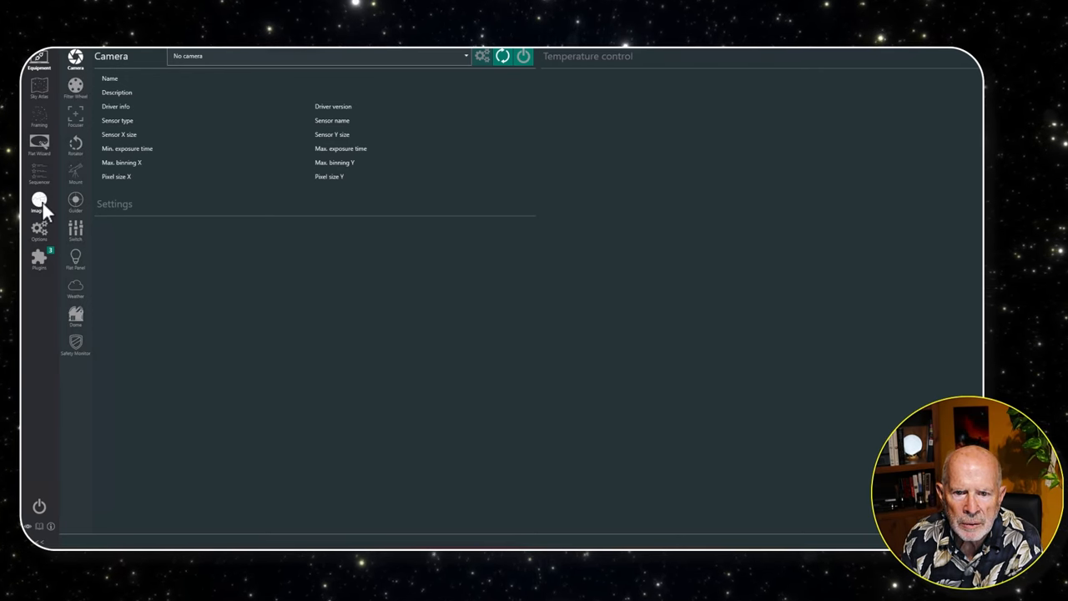
{"action": "left_click", "coordinate": [40, 203]}
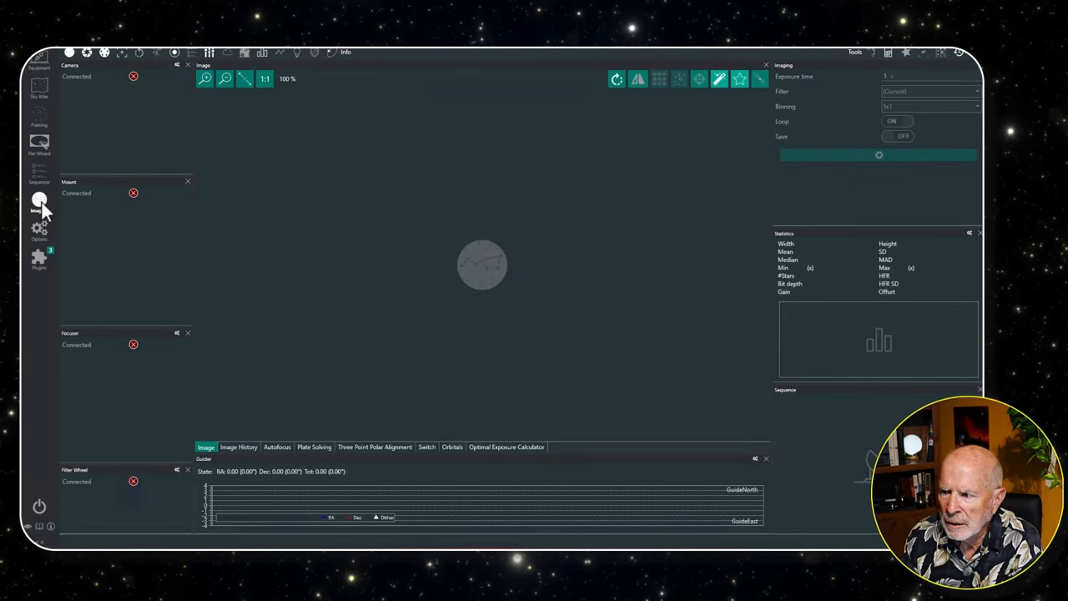
{"action": "mouse_move", "coordinate": [287, 275]}
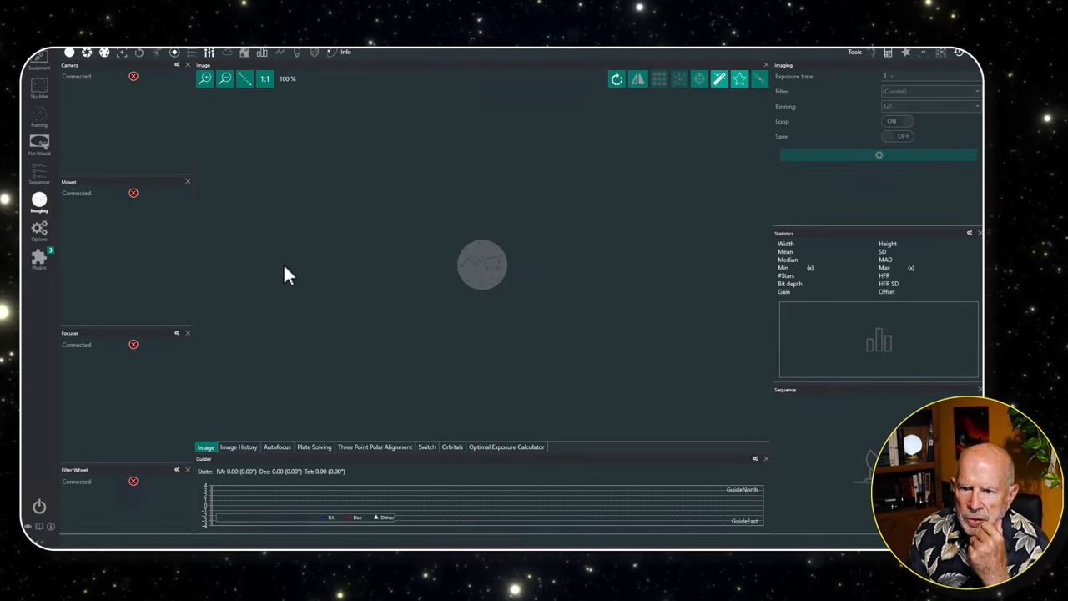
{"action": "left_click", "coordinate": [277, 447]}
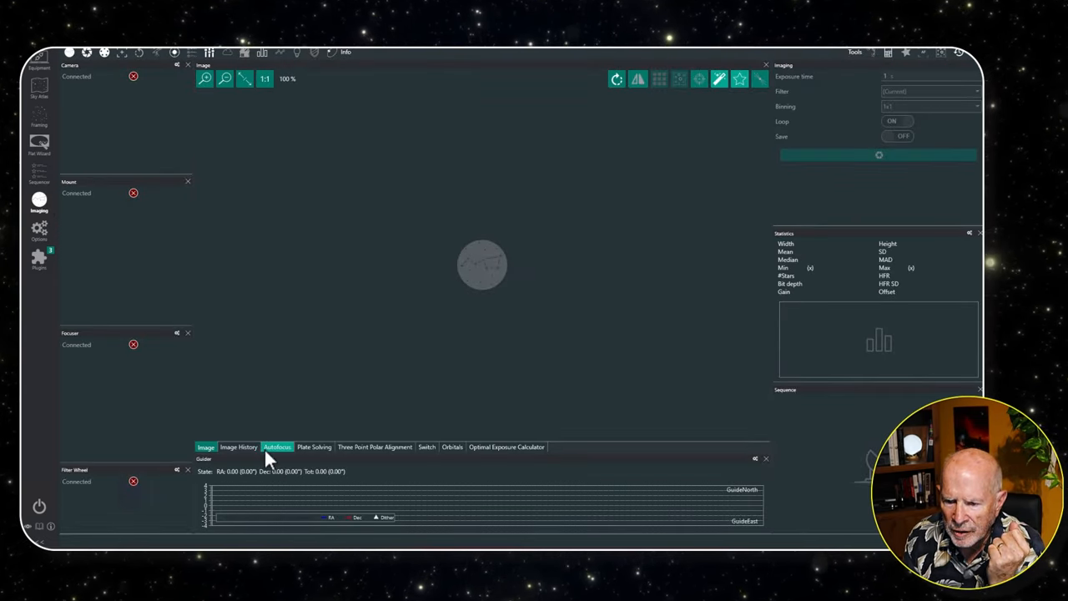
{"action": "left_click", "coordinate": [205, 447]}
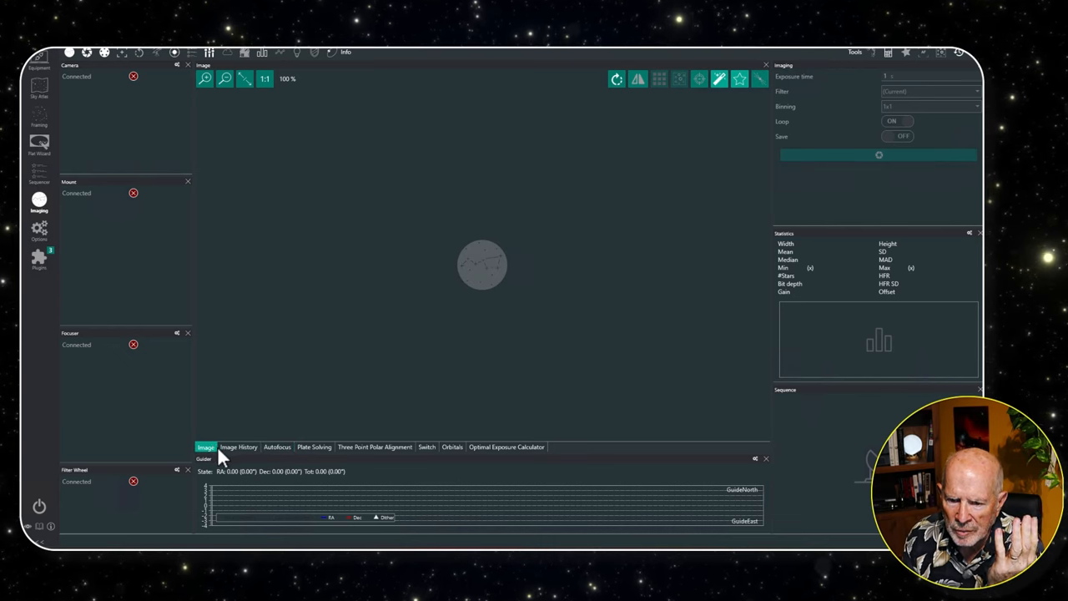
{"action": "left_click", "coordinate": [238, 447]}
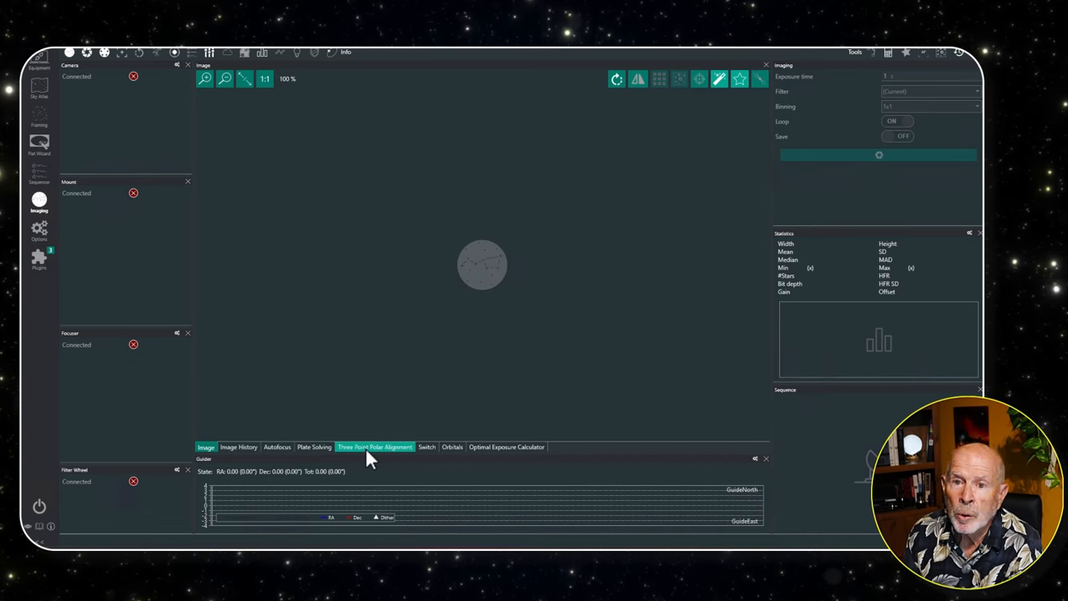
{"action": "mouse_move", "coordinate": [364, 457]}
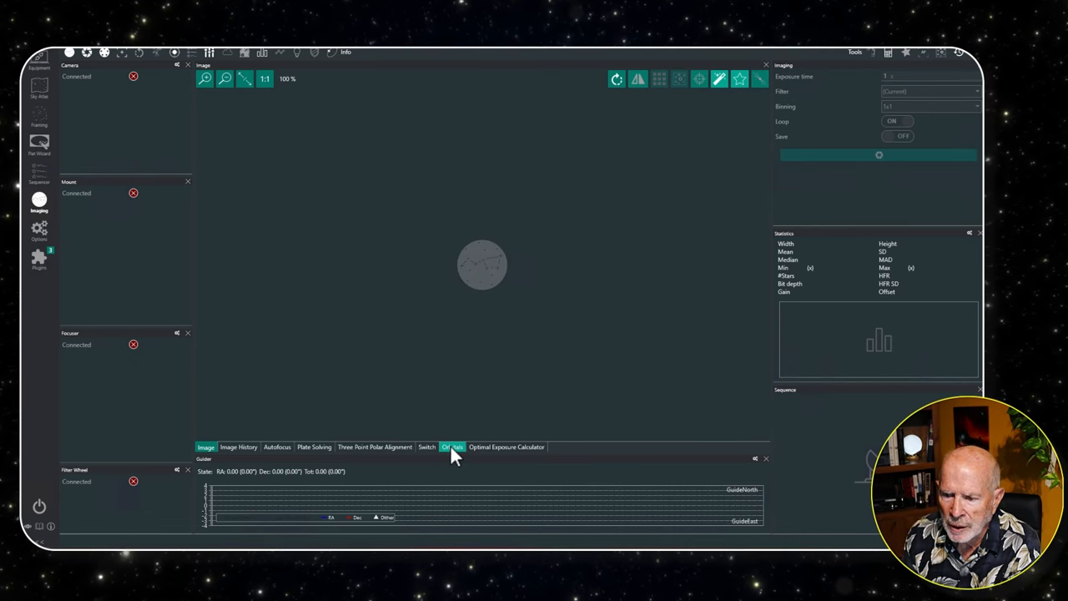
{"action": "left_click", "coordinate": [452, 447]}
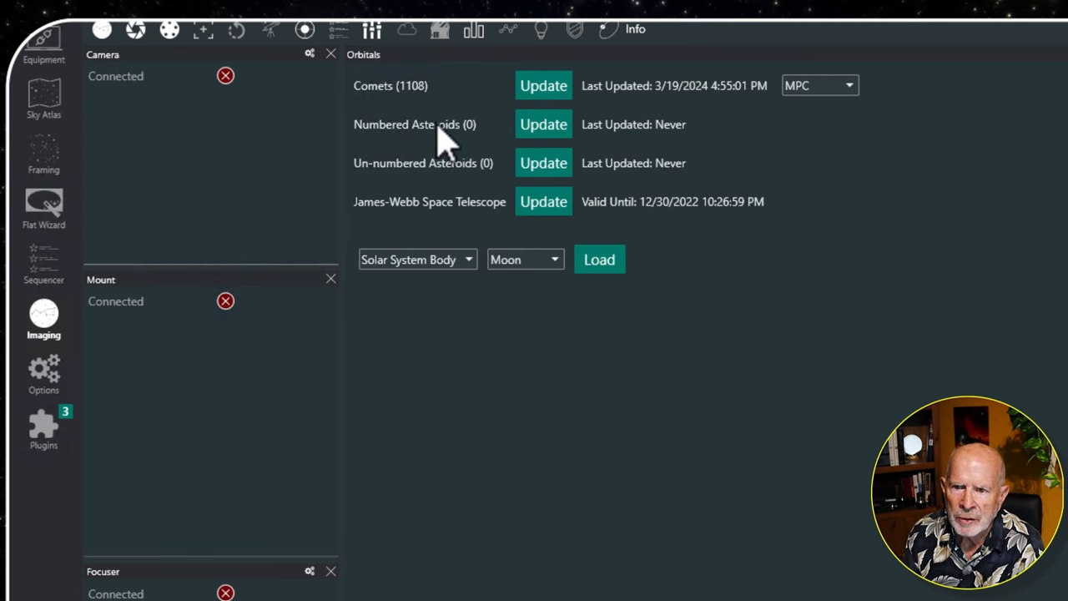
{"action": "mouse_move", "coordinate": [459, 176]}
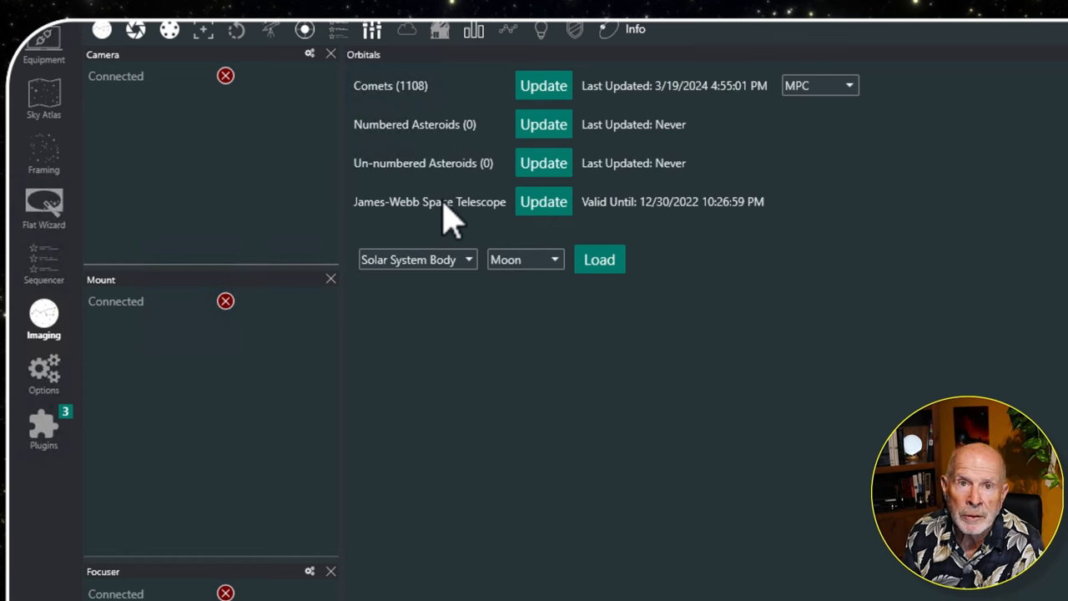
{"action": "mouse_move", "coordinate": [571, 287]}
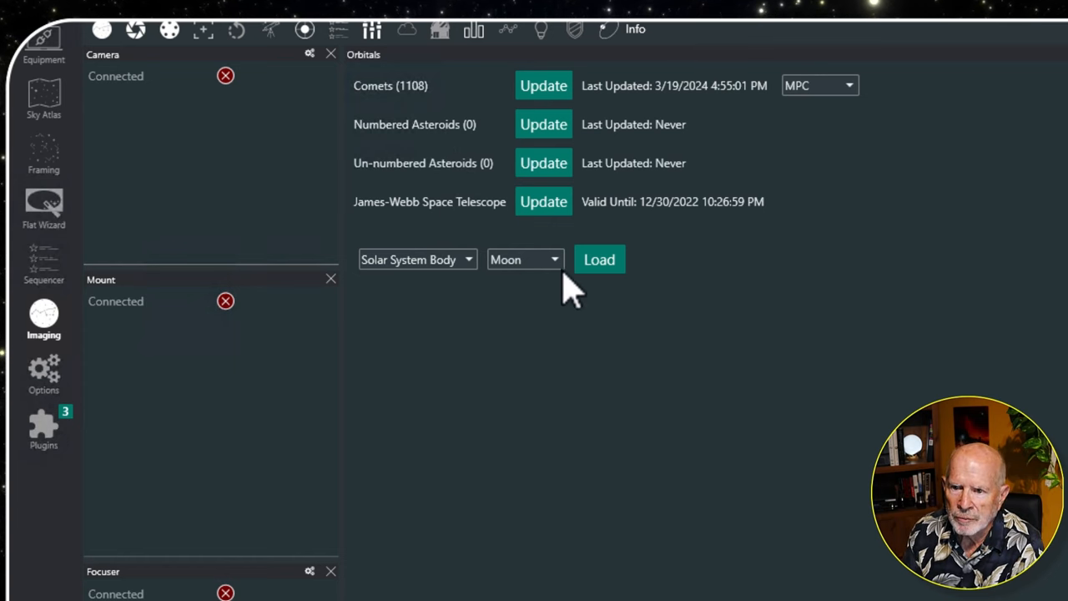
Select Pluto from the solar-system body list and load its orbital position and altitude data
{"action": "left_click", "coordinate": [524, 260]}
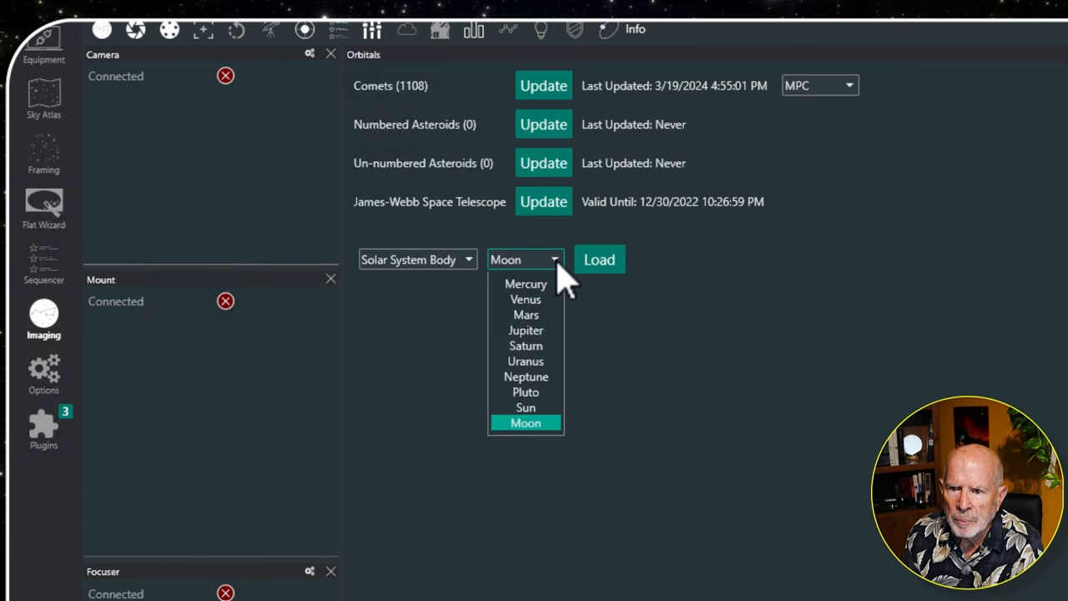
{"action": "mouse_move", "coordinate": [526, 377]}
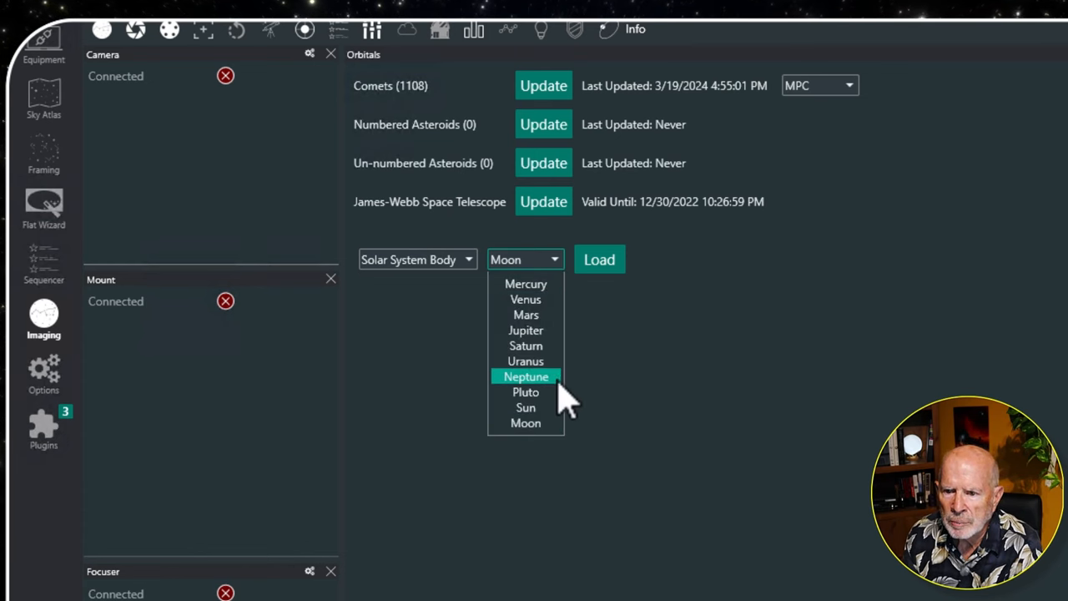
{"action": "left_click", "coordinate": [525, 391]}
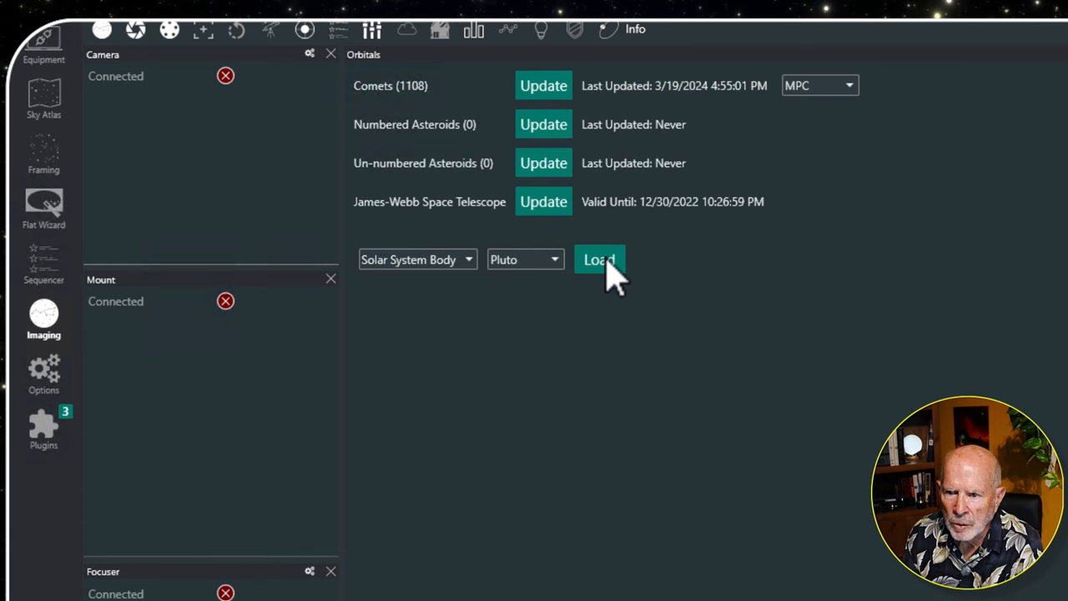
{"action": "left_click", "coordinate": [599, 260]}
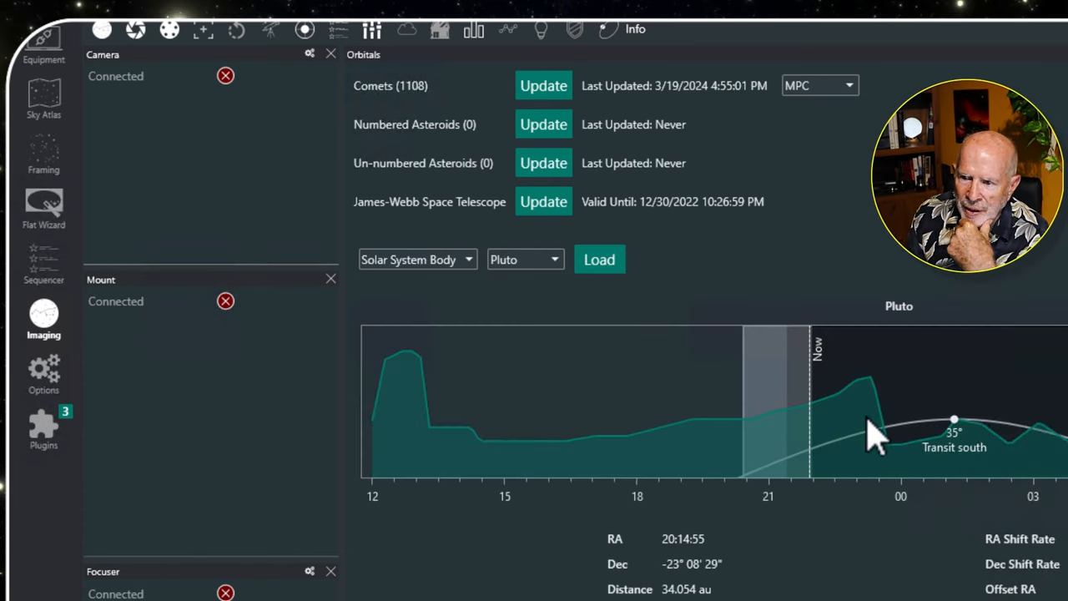
{"action": "mouse_move", "coordinate": [868, 384]}
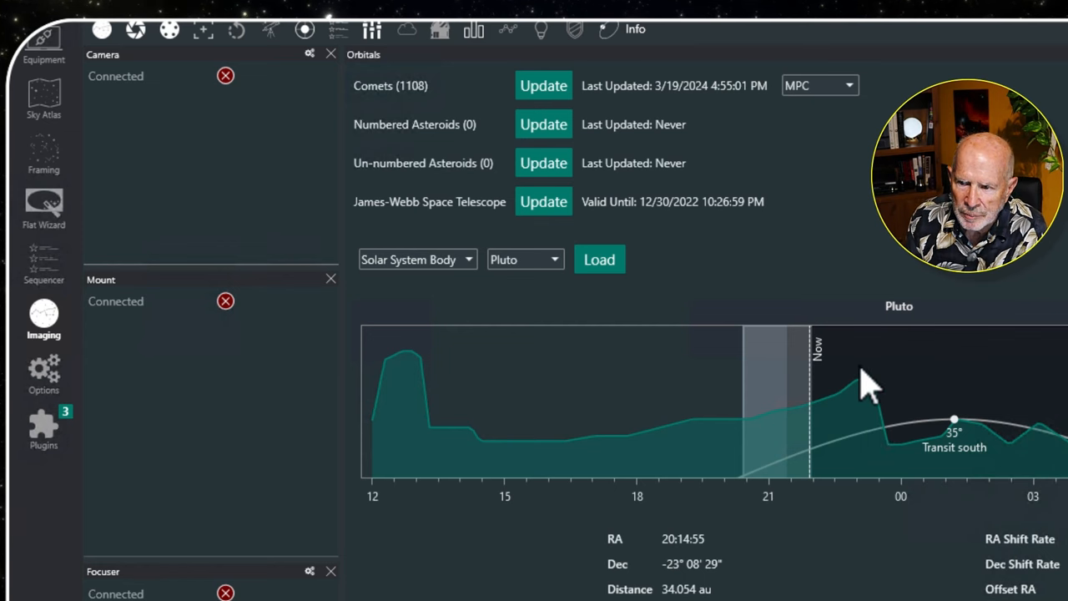
{"action": "mouse_move", "coordinate": [898, 447]}
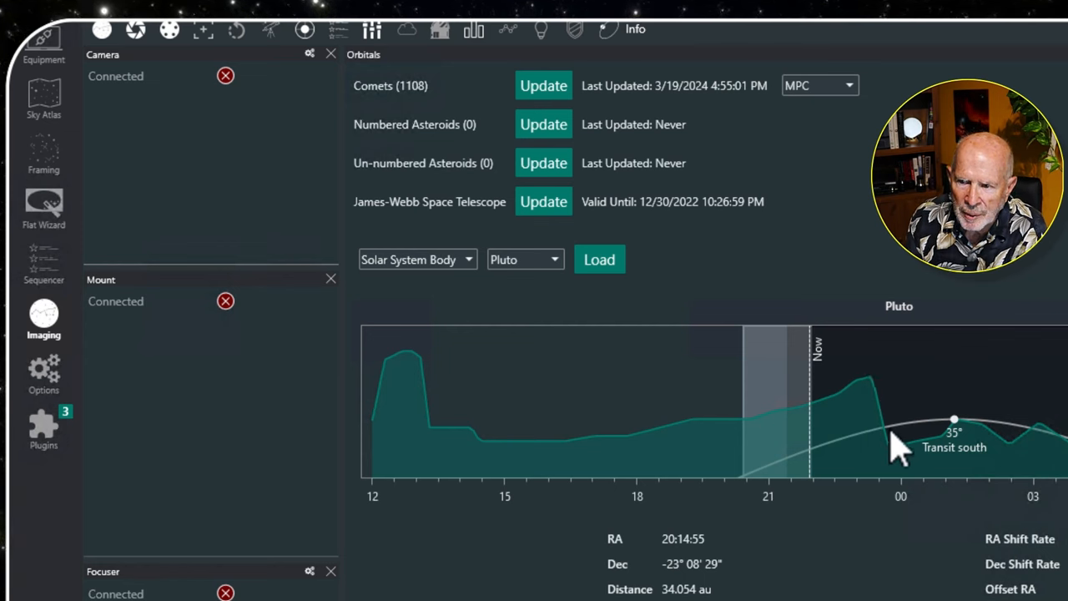
{"action": "mouse_move", "coordinate": [892, 447]}
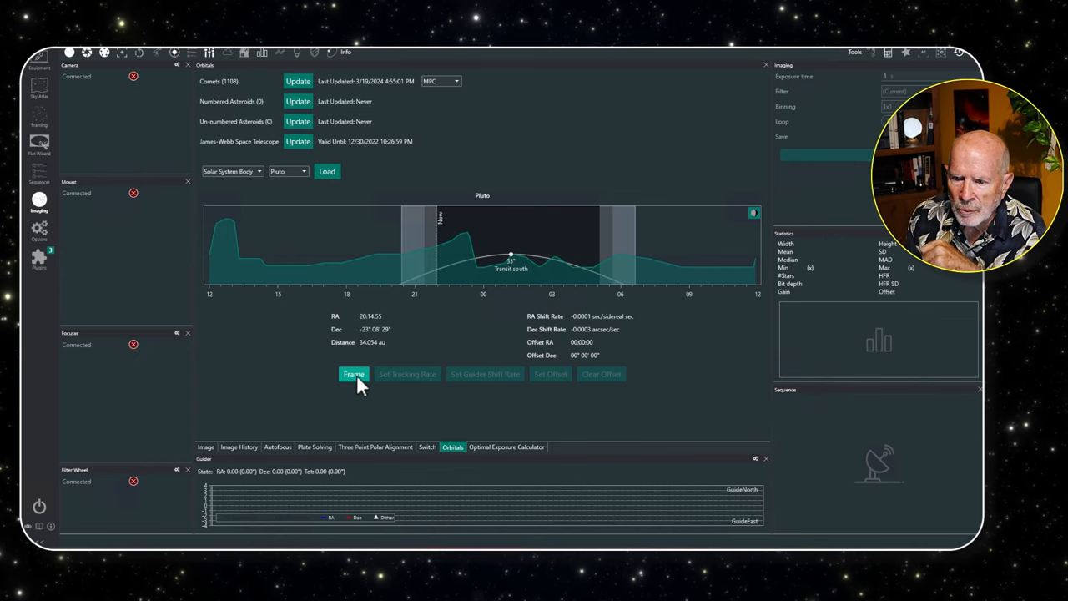
Send Pluto's coordinates to the Framing Assistant and load the surrounding sky survey star field
{"action": "left_click", "coordinate": [354, 373]}
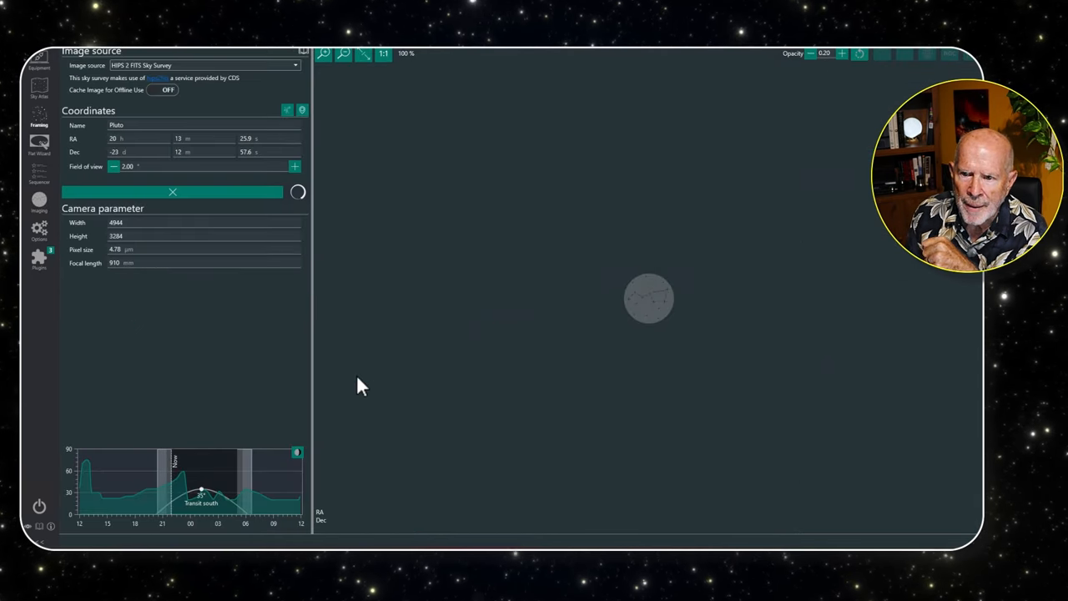
{"action": "mouse_move", "coordinate": [385, 377]}
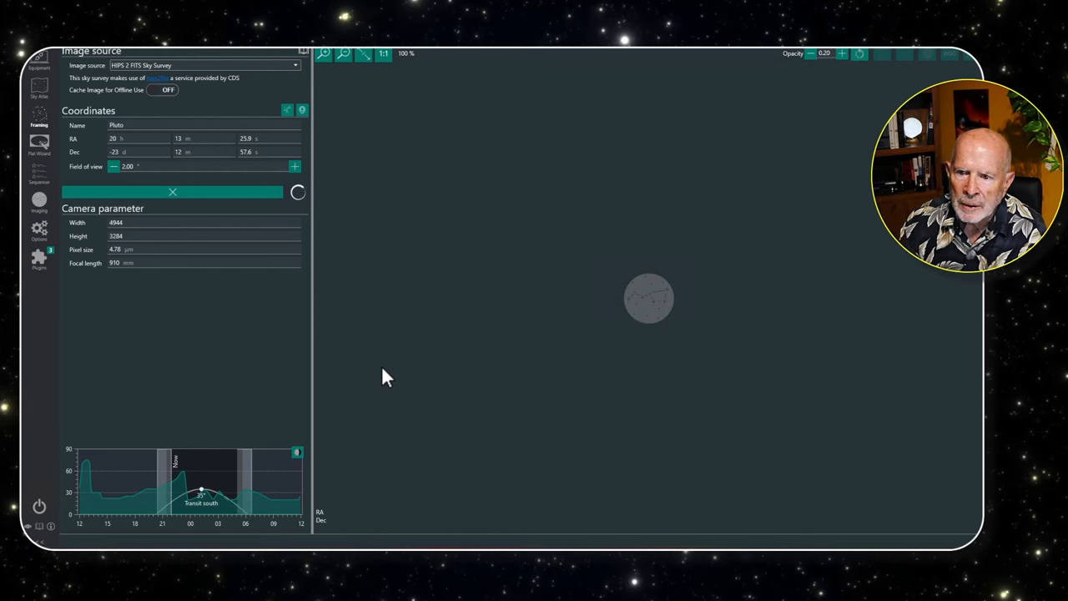
{"action": "mouse_move", "coordinate": [220, 504]}
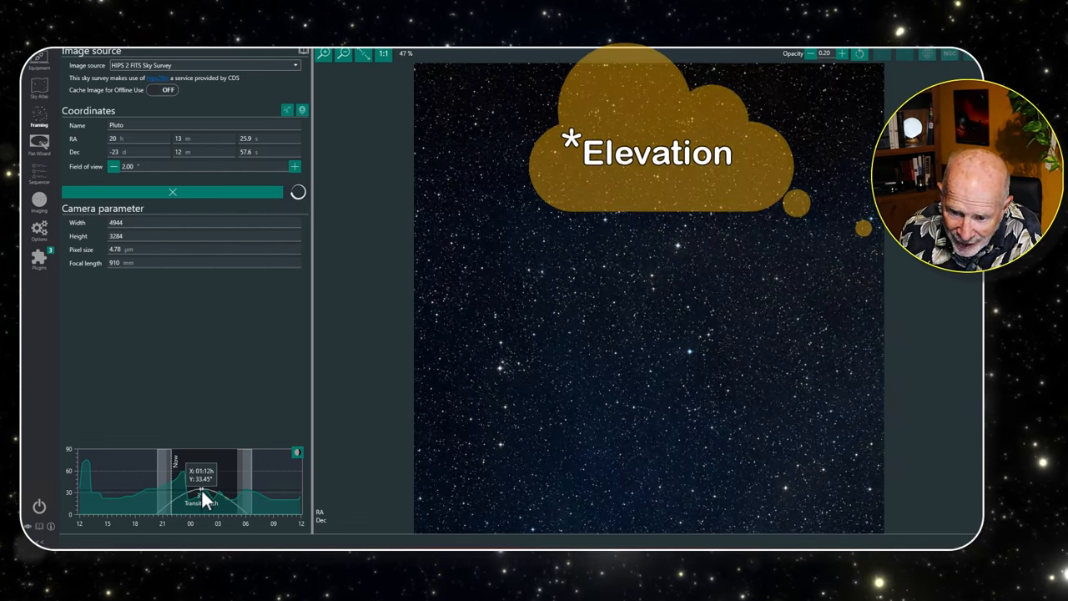
{"action": "left_click", "coordinate": [183, 192]}
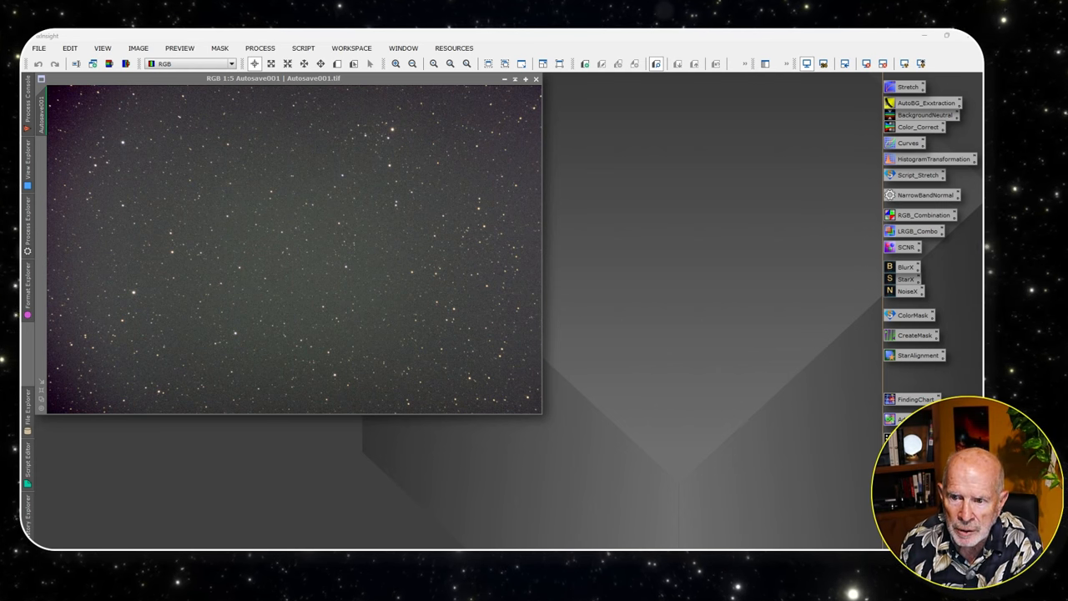
{"action": "mouse_move", "coordinate": [301, 240]}
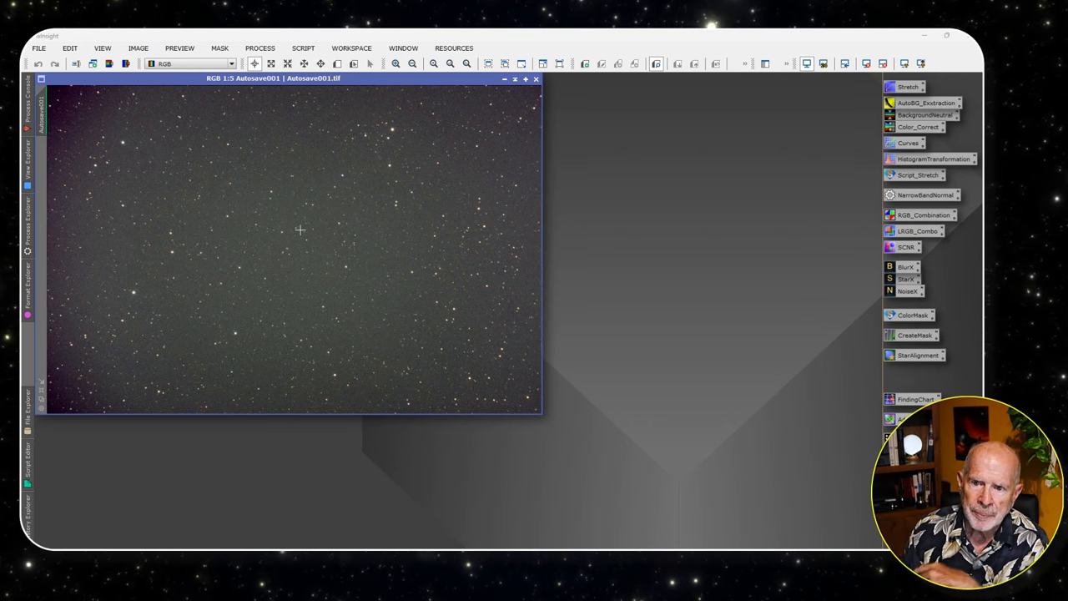
{"action": "mouse_move", "coordinate": [49, 60]}
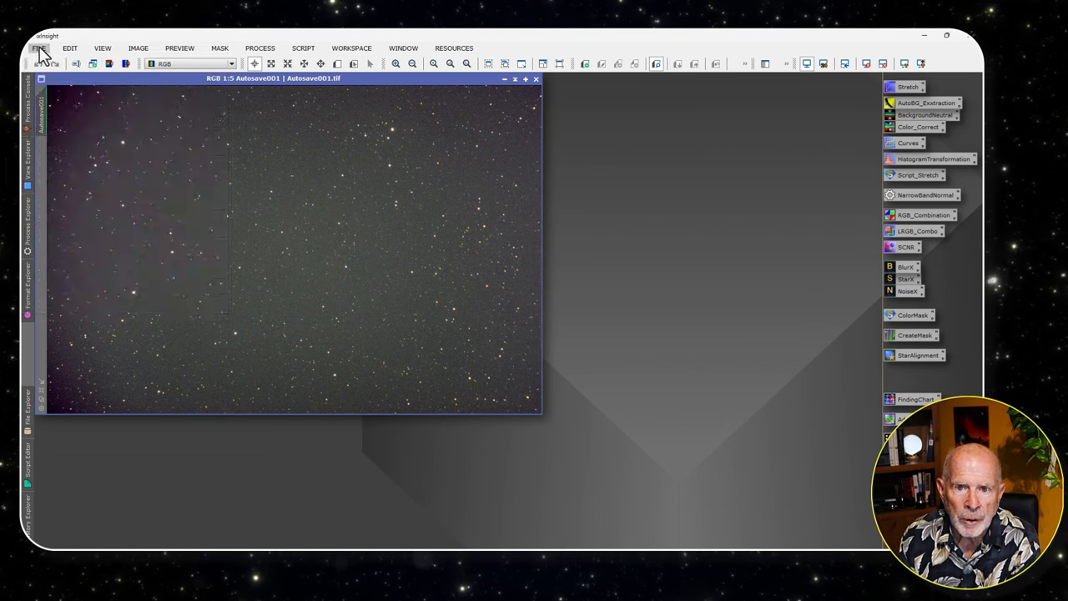
Load the raw grayscale Pluto frame from disk and launch the ImageSolver plate-solving script on it
{"action": "left_click", "coordinate": [37, 46]}
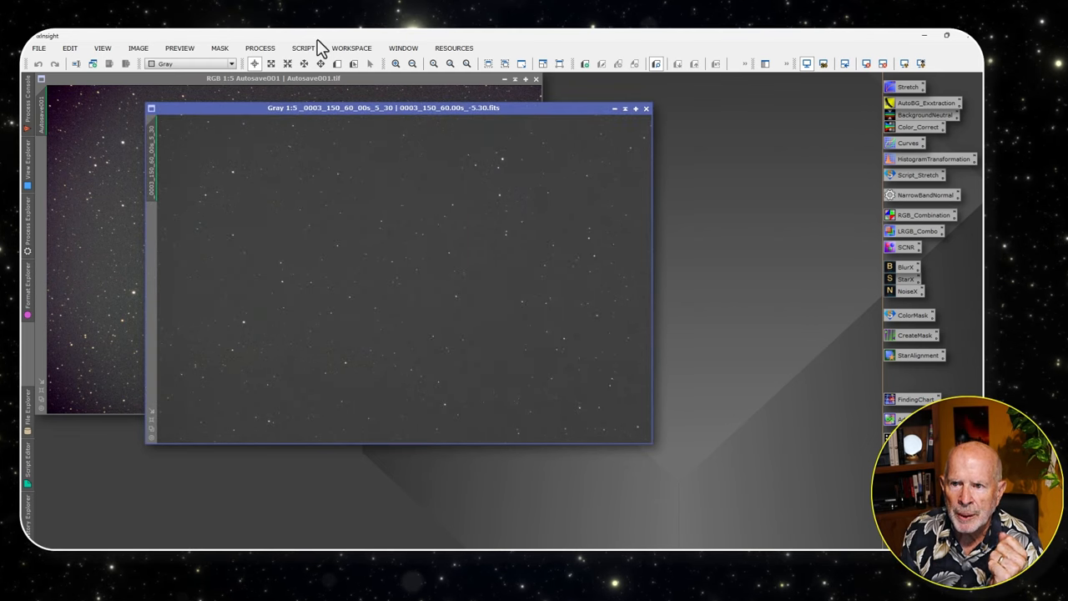
{"action": "left_click", "coordinate": [304, 47]}
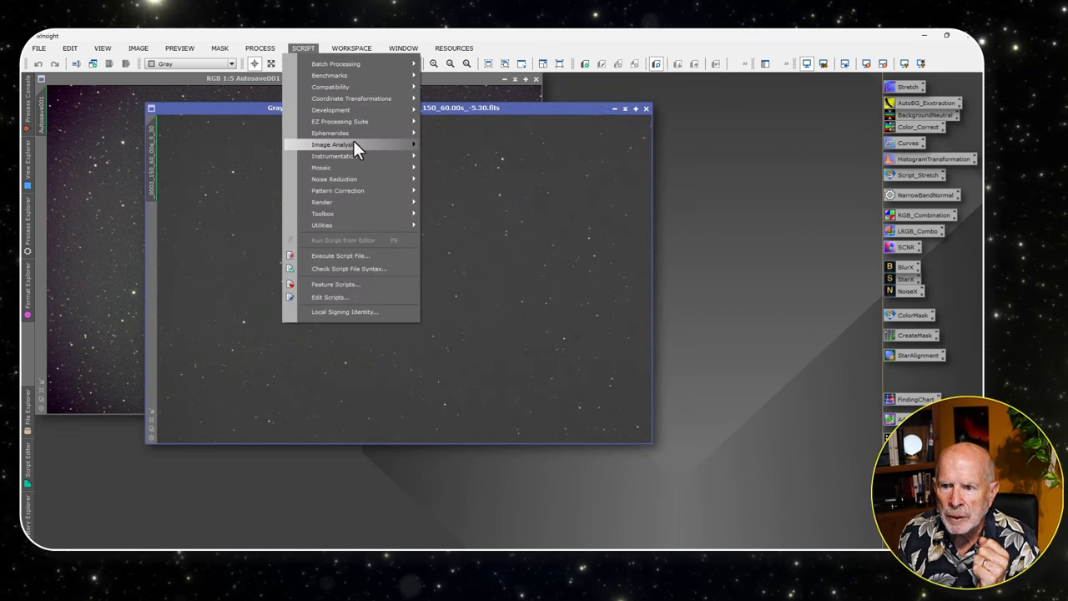
{"action": "mouse_move", "coordinate": [332, 144]}
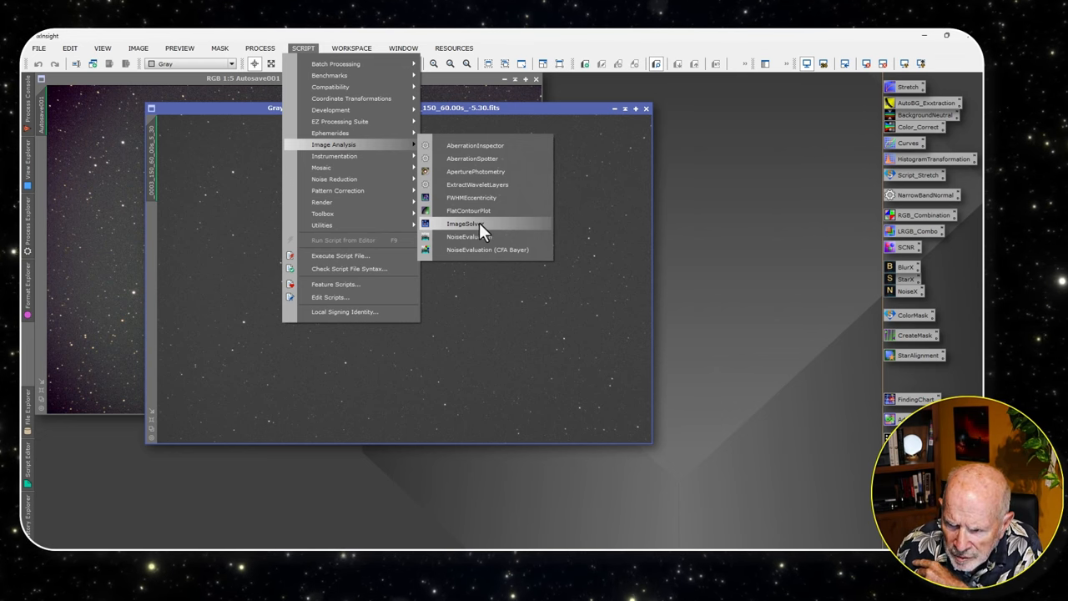
{"action": "left_click", "coordinate": [464, 224]}
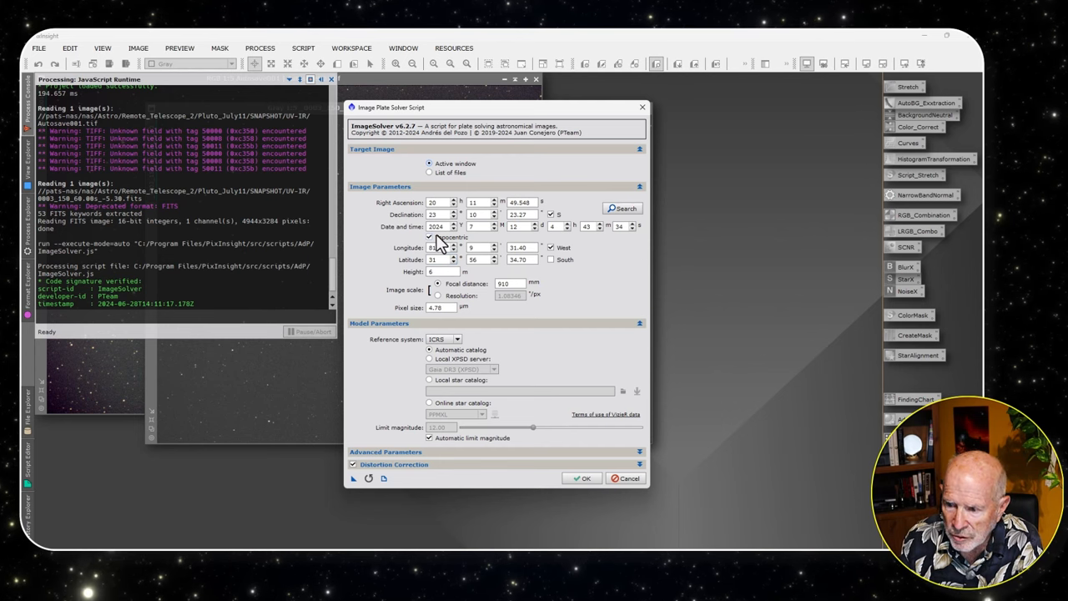
Enable Topocentric coordinates in ImageSolver and run the plate solve on the grayscale frame
{"action": "left_click", "coordinate": [429, 237]}
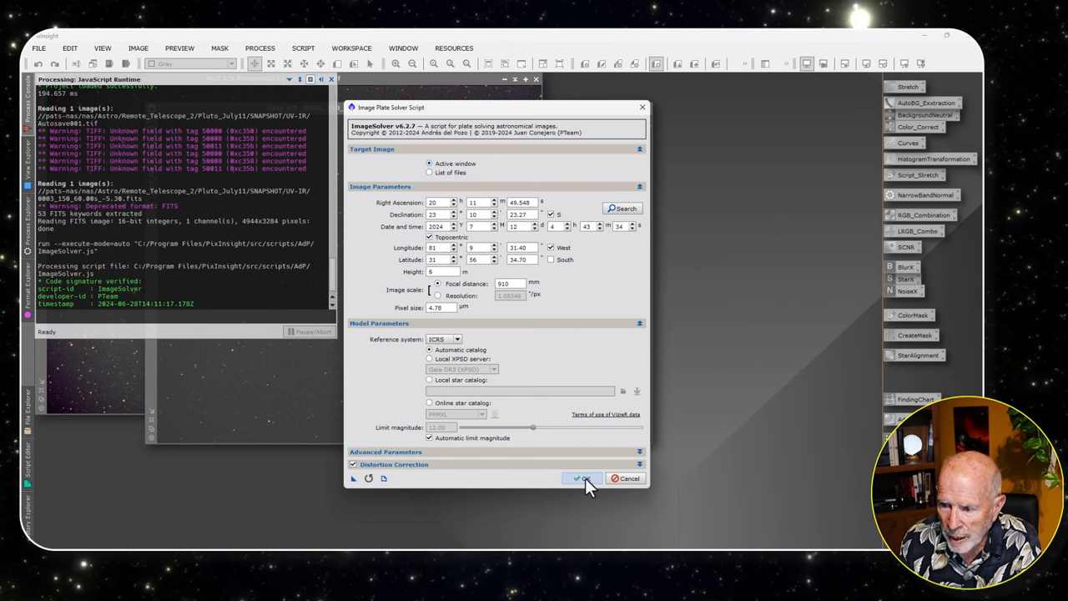
{"action": "left_click", "coordinate": [583, 477]}
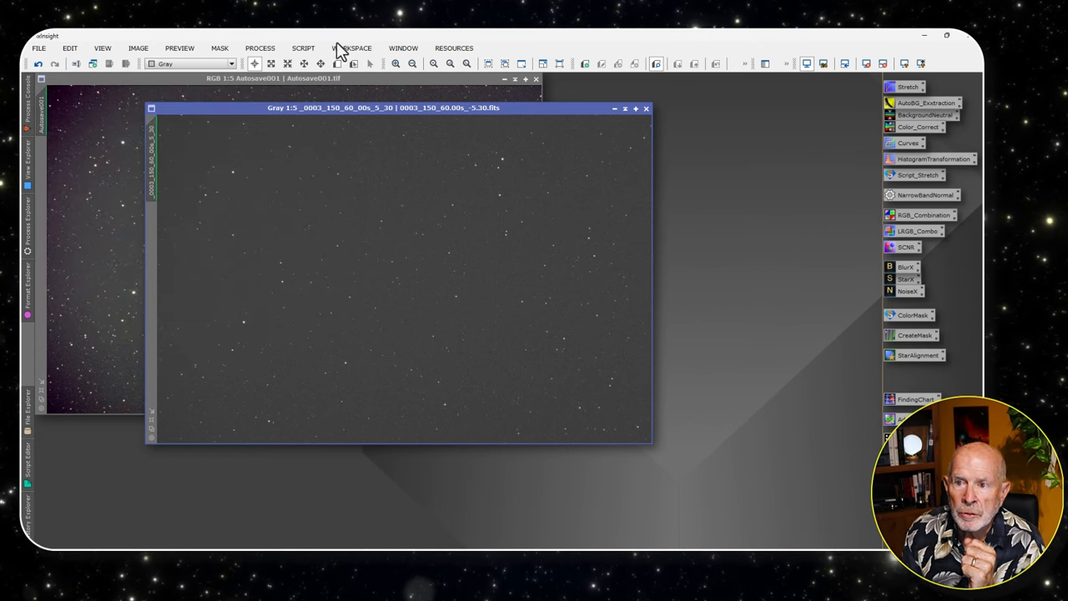
Launch the AnnotateImage render script for the solved grayscale Pluto frame
{"action": "left_click", "coordinate": [303, 46]}
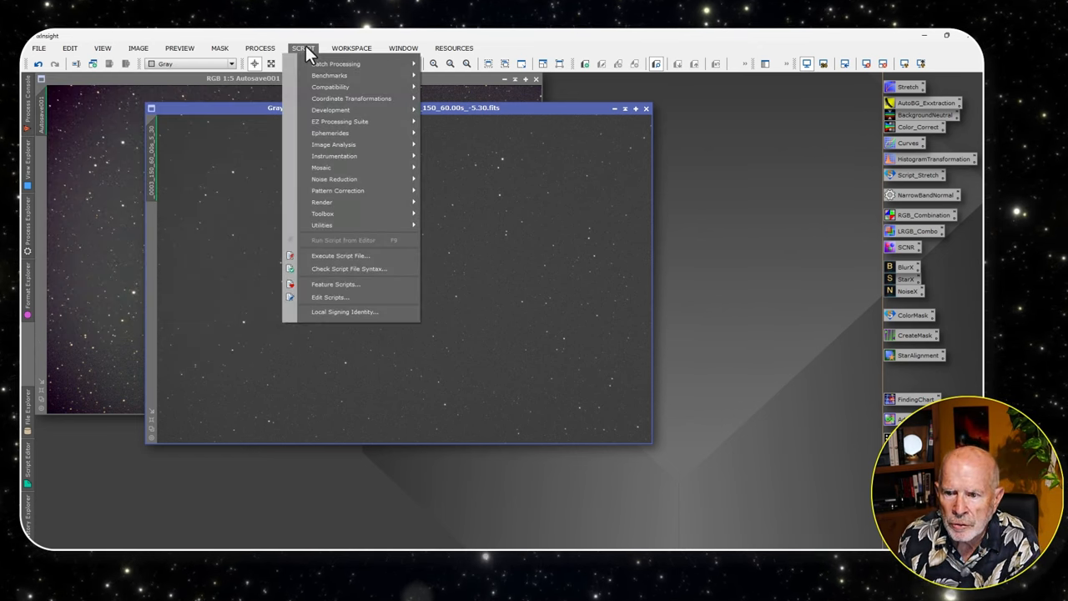
{"action": "mouse_move", "coordinate": [320, 202]}
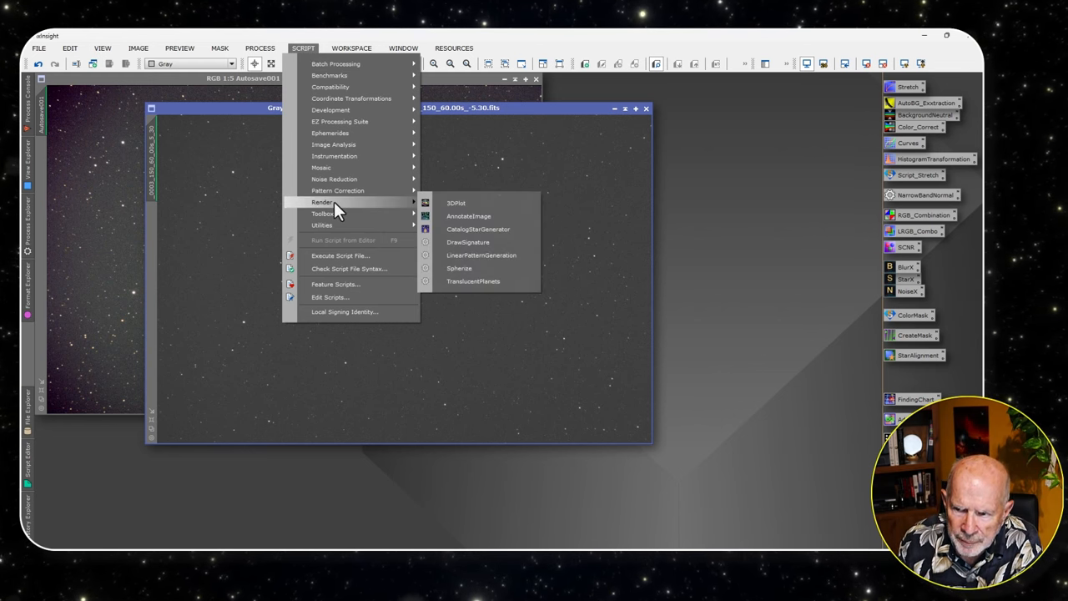
{"action": "mouse_move", "coordinate": [475, 229]}
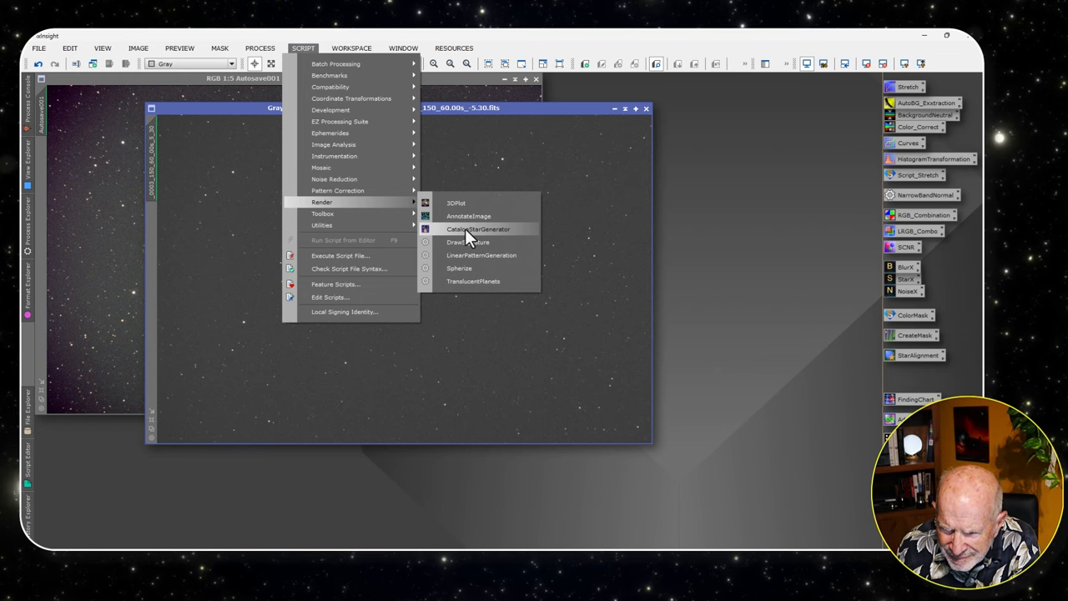
{"action": "mouse_move", "coordinate": [467, 216]}
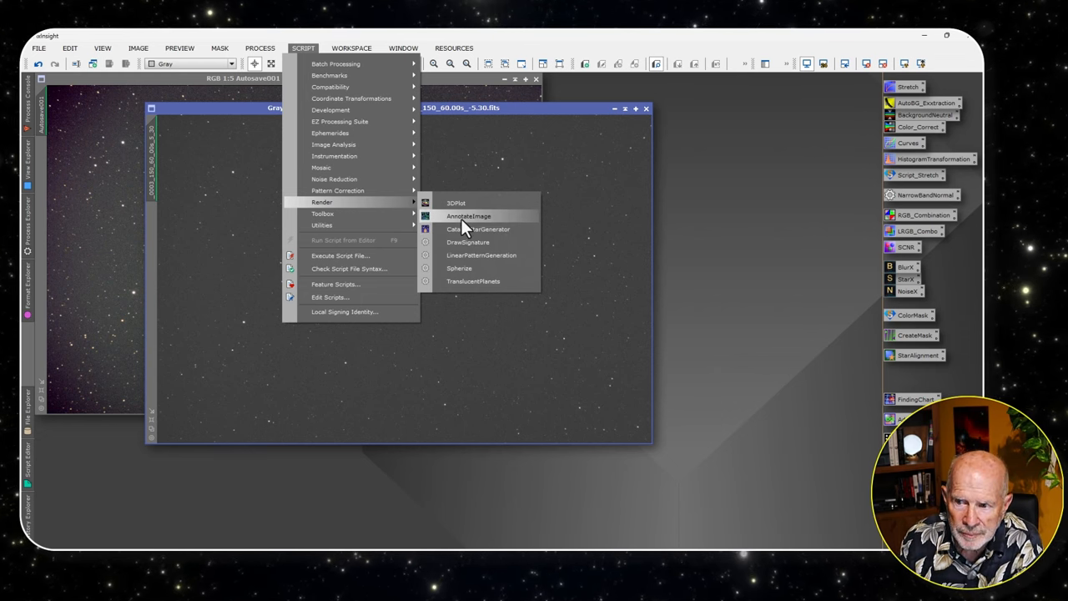
{"action": "left_click", "coordinate": [467, 217]}
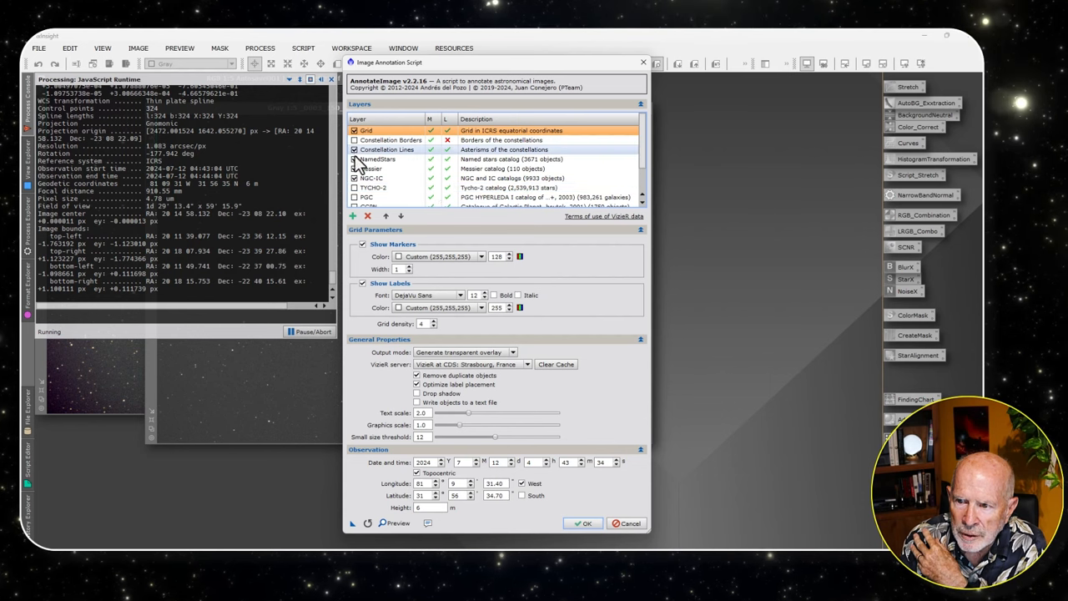
Enable the Planets annotation layer with transparent overlay output and run AnnotateImage
{"action": "left_click", "coordinate": [380, 159]}
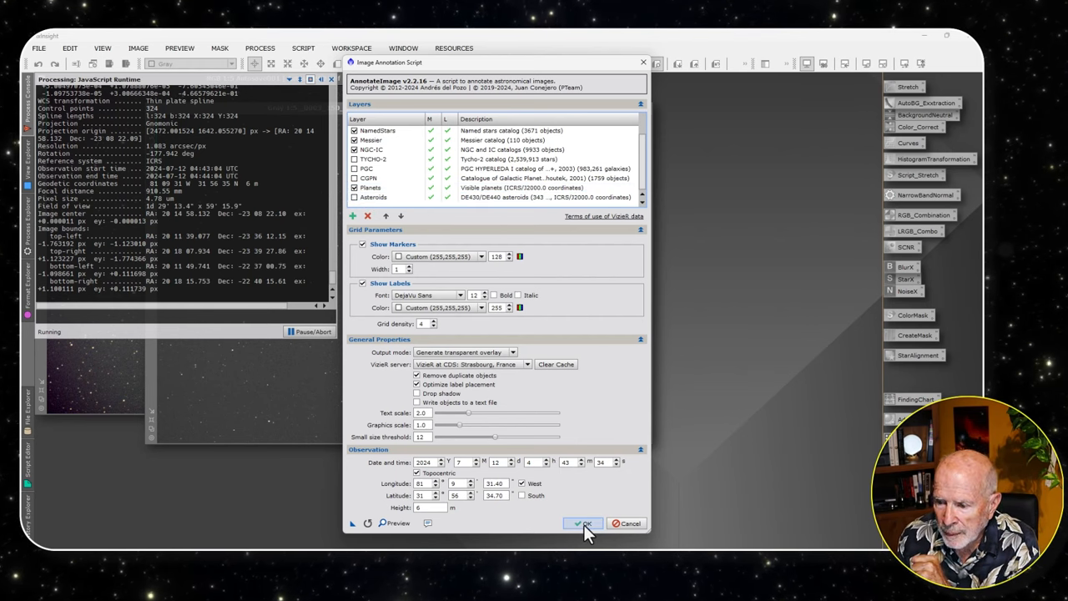
{"action": "left_click", "coordinate": [584, 524]}
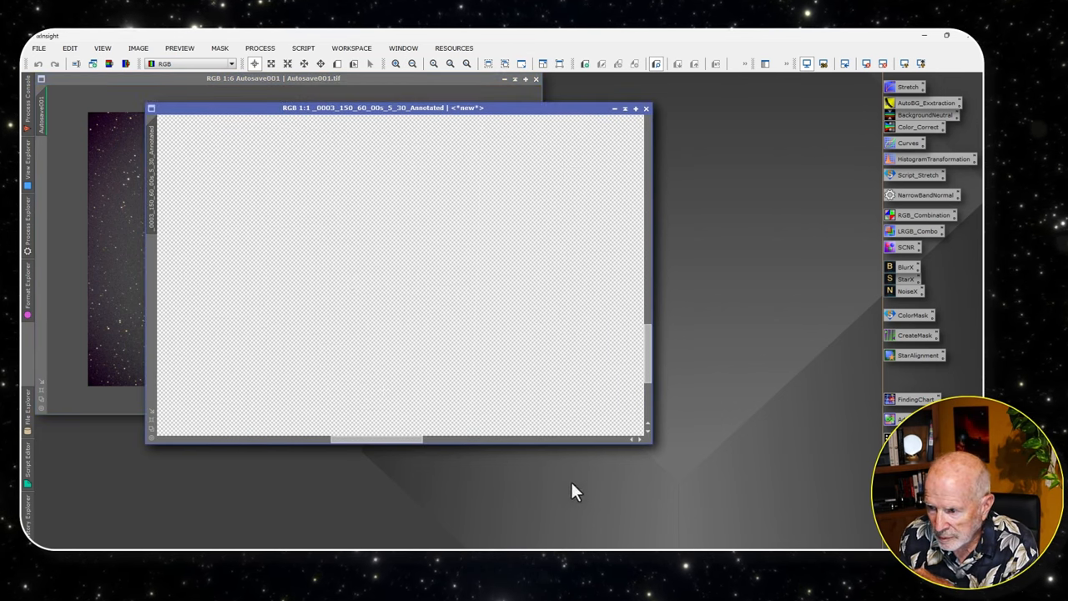
{"action": "mouse_move", "coordinate": [650, 370]}
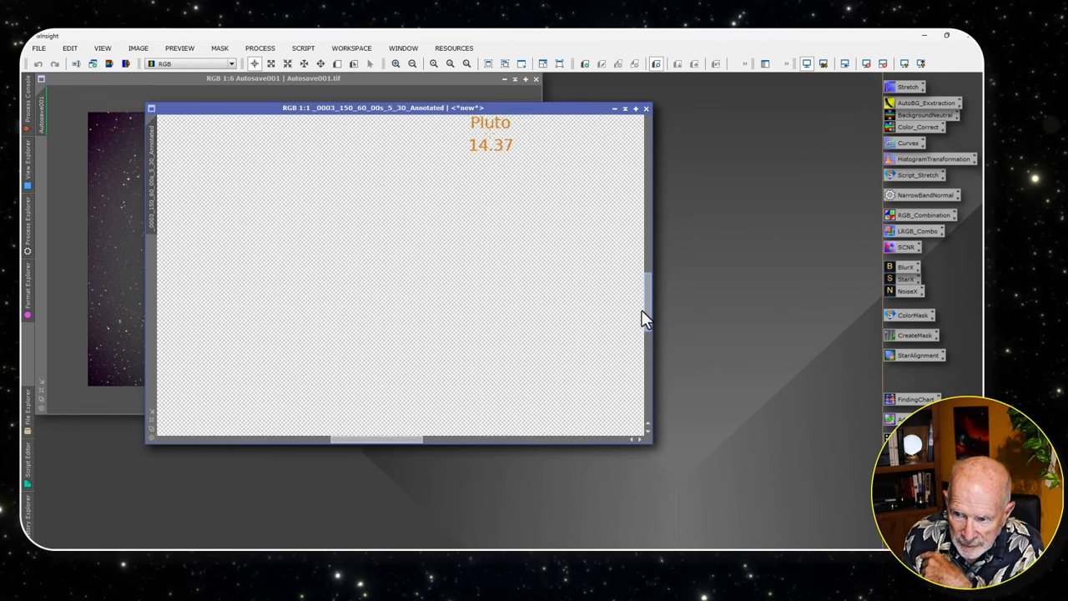
Scroll the annotated overlay to locate the Pluto label with magnitude 14.37
{"action": "scroll", "scroll_direction": "down", "scroll_amount": 3}
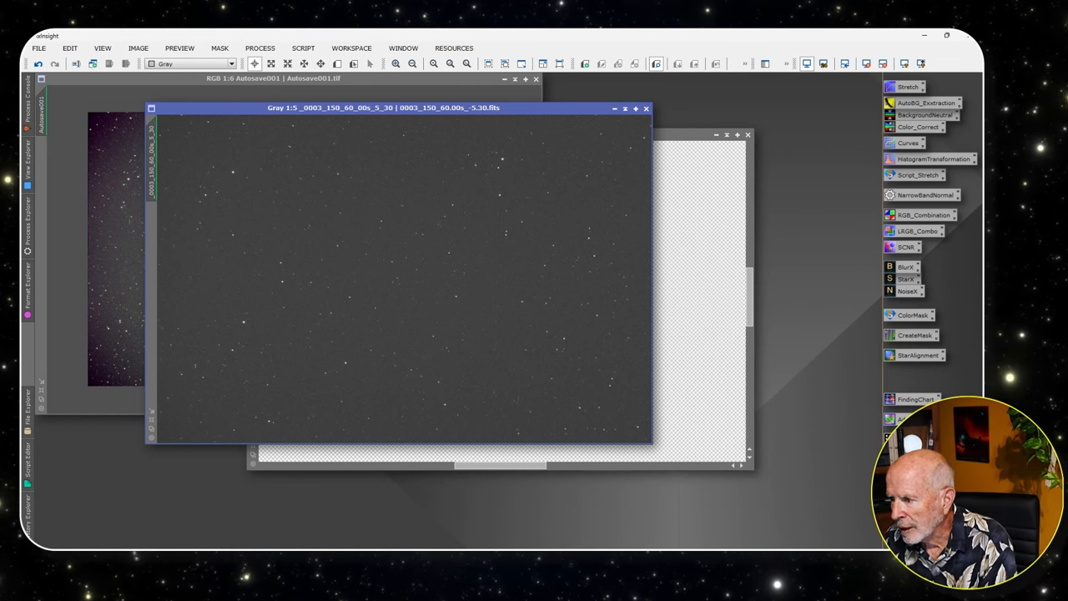
Run StarAlignment with the grayscale Pluto frame as reference, registering the stacked RGB image to it
{"action": "left_click", "coordinate": [918, 353]}
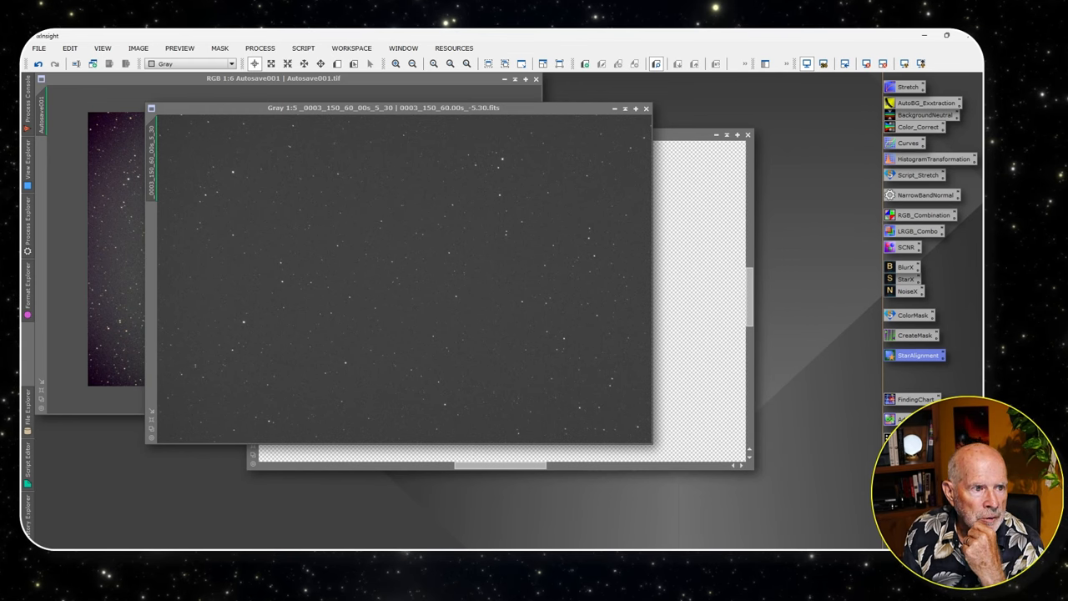
{"action": "left_click", "coordinate": [918, 354]}
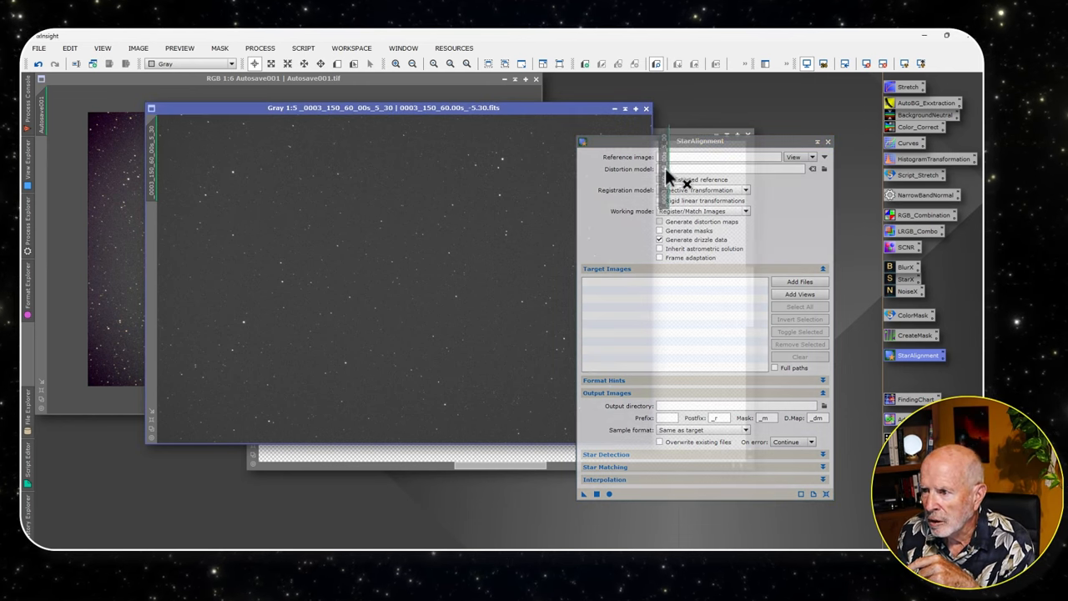
{"action": "left_click", "coordinate": [717, 156]}
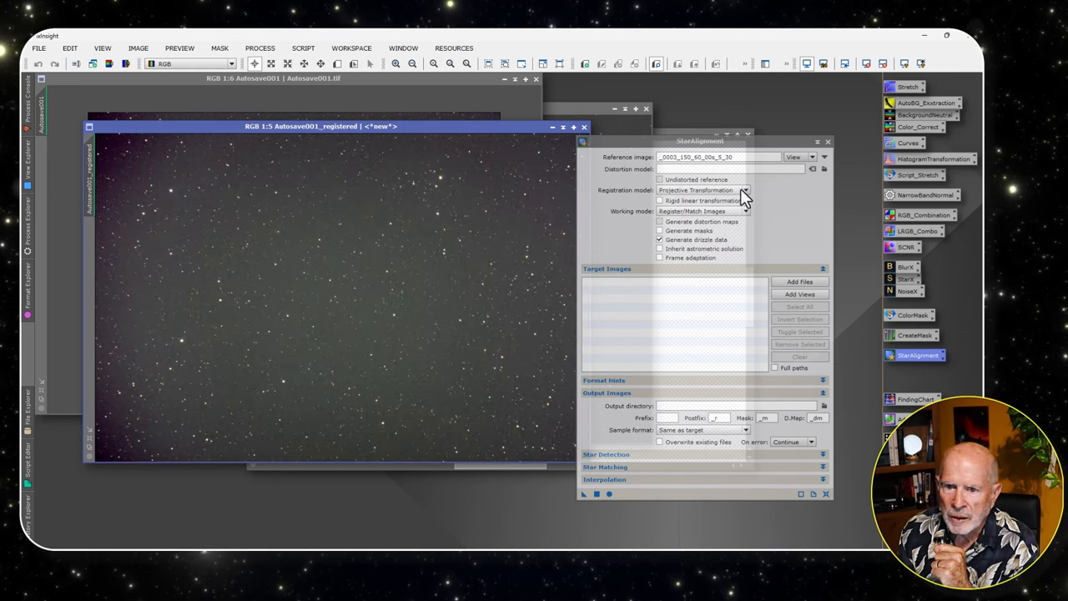
{"action": "mouse_move", "coordinate": [209, 137]}
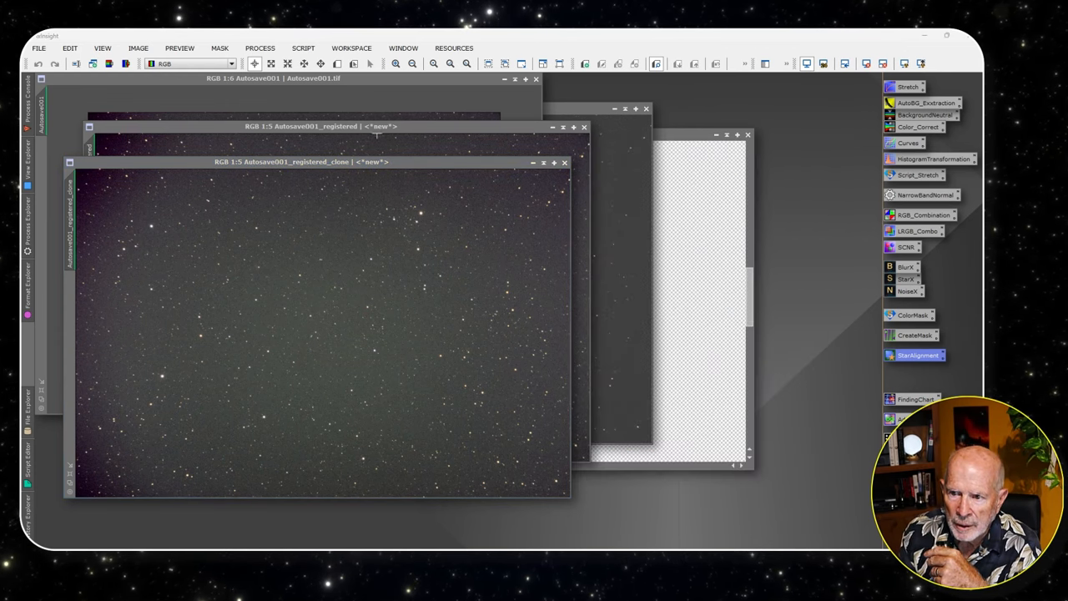
Clone the registered image and rename the copy 'Starless'
{"action": "left_click_drag", "start_coordinate": [301, 162], "coordinate": [509, 172]}
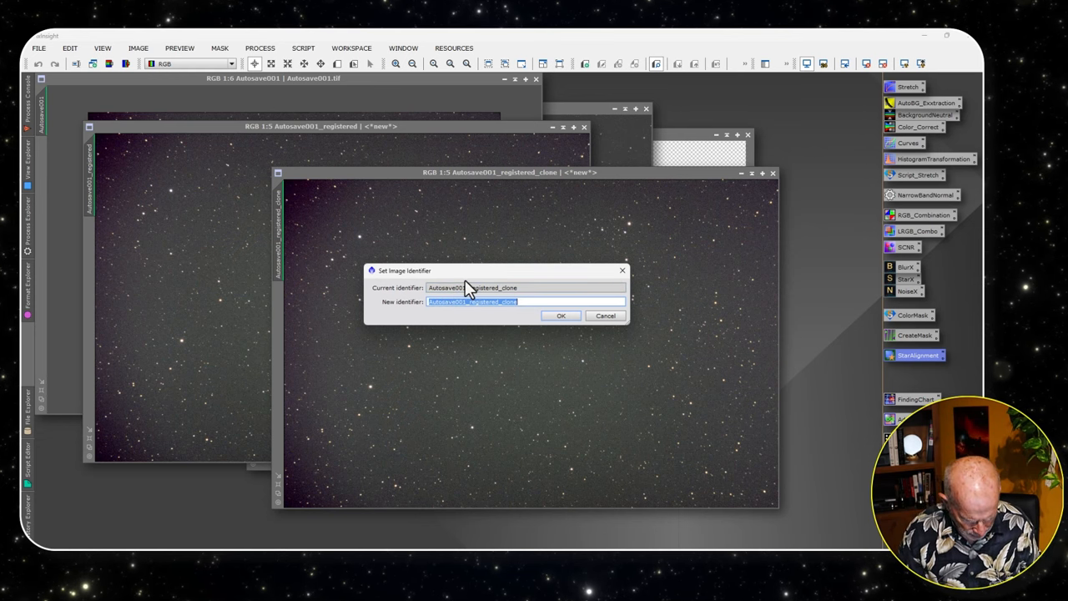
{"action": "type", "text": "S"}
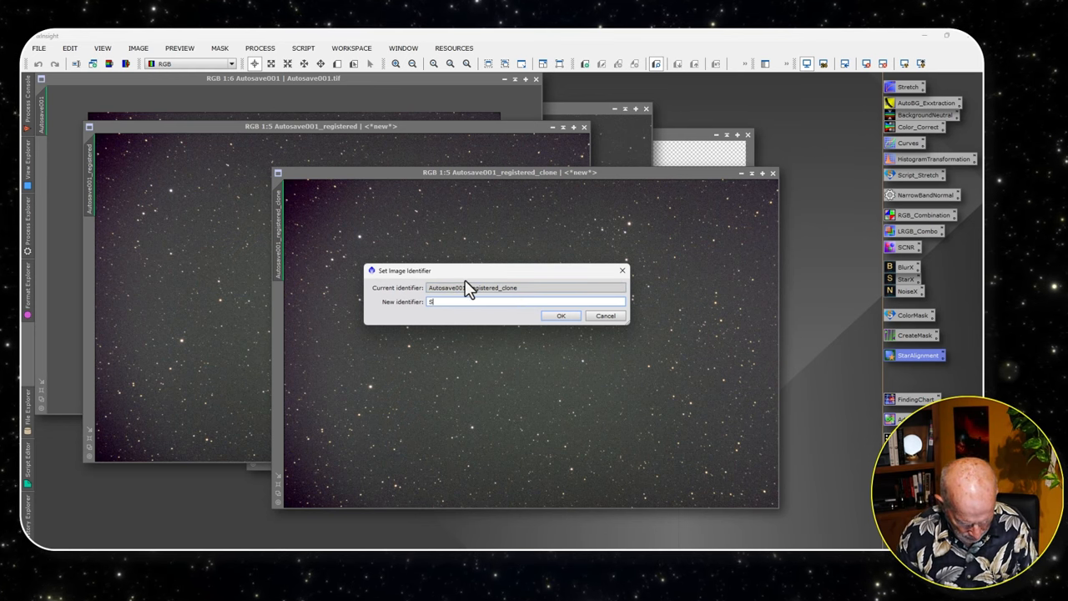
{"action": "type", "text": "tarless"}
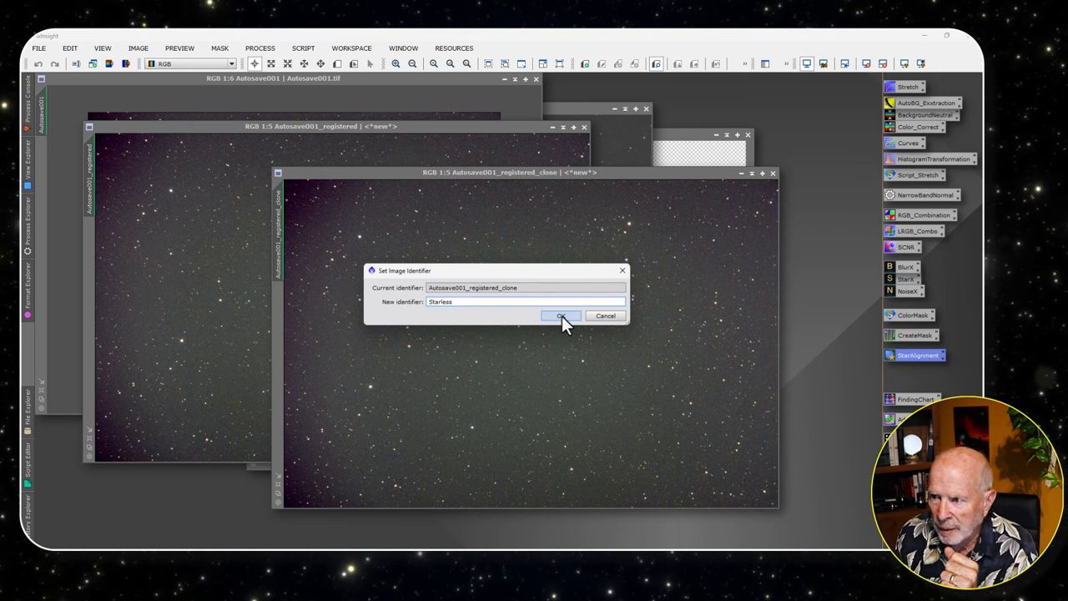
{"action": "left_click", "coordinate": [560, 316]}
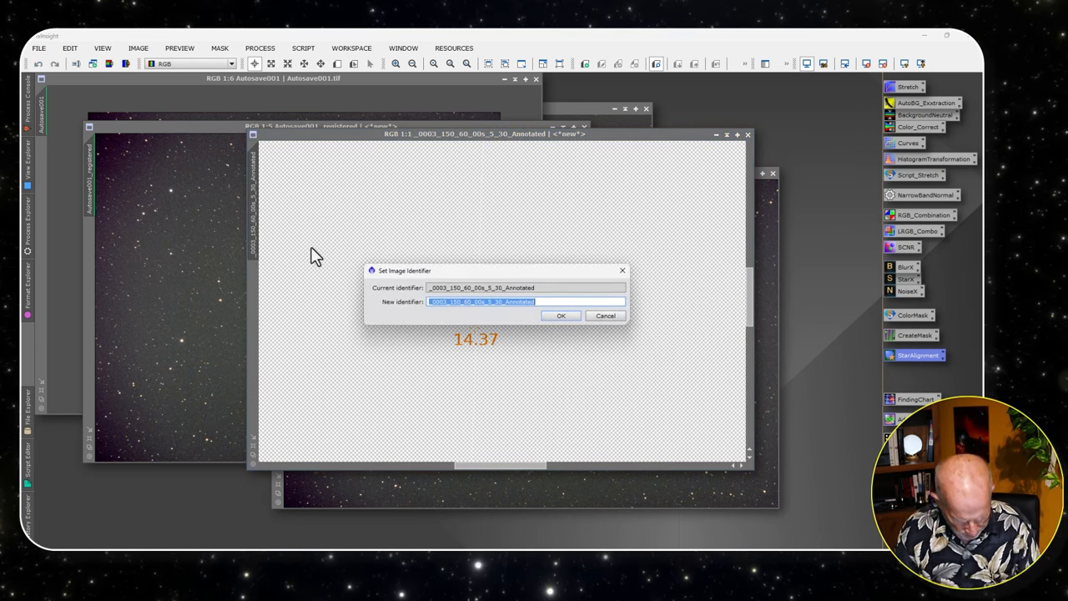
Rename the annotated Pluto overlay to 'stars'
{"action": "type", "text": "stars"}
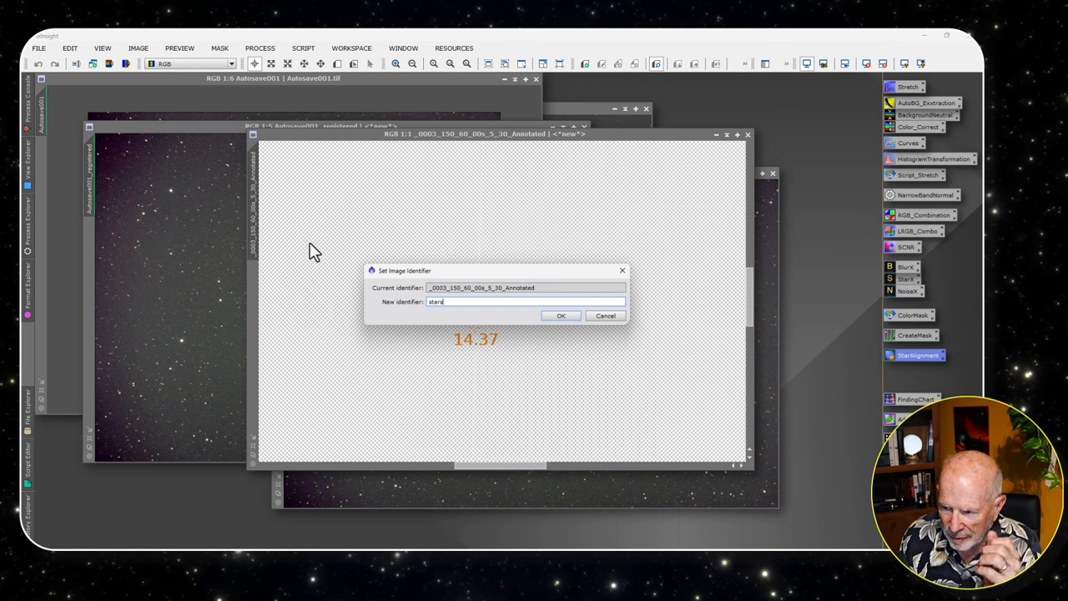
{"action": "left_click", "coordinate": [561, 315]}
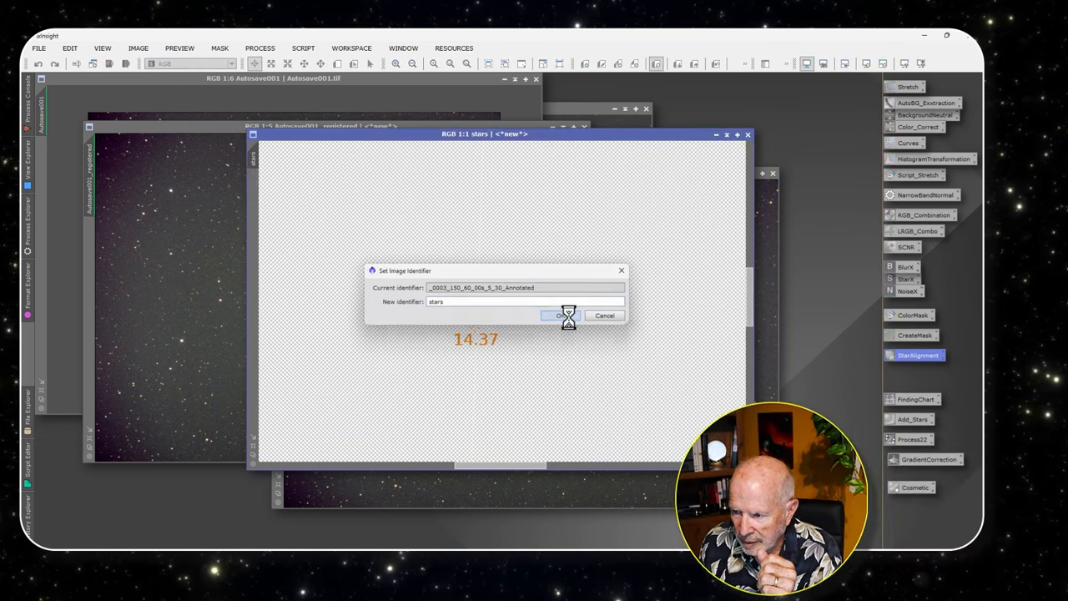
{"action": "left_click", "coordinate": [559, 314]}
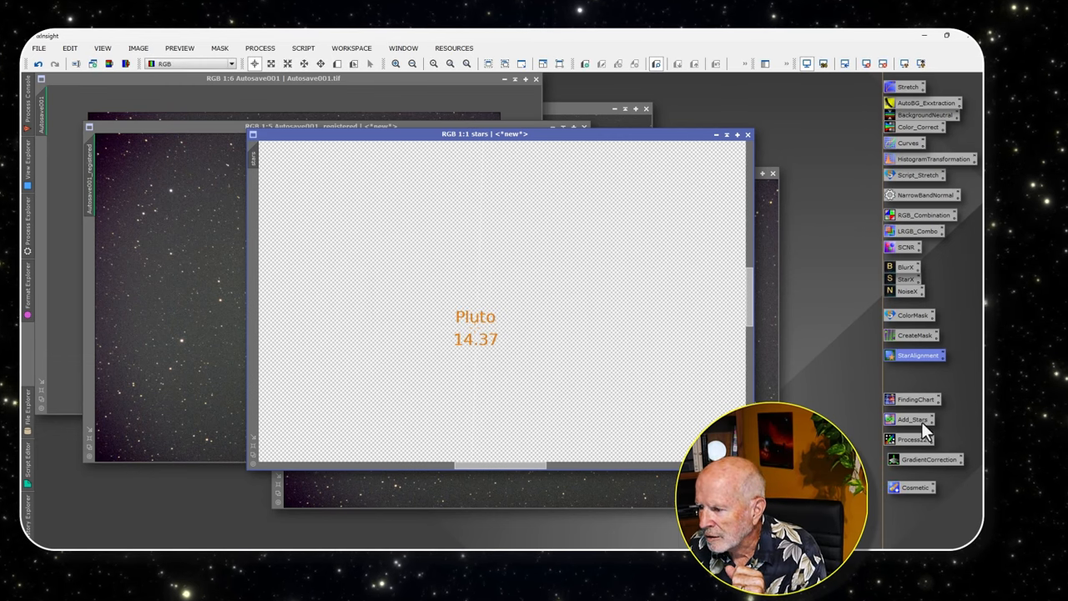
Run the Add_Stars PixelMath expression as a new image merging Starless with stars, then auto-stretch it
{"action": "left_click", "coordinate": [911, 419]}
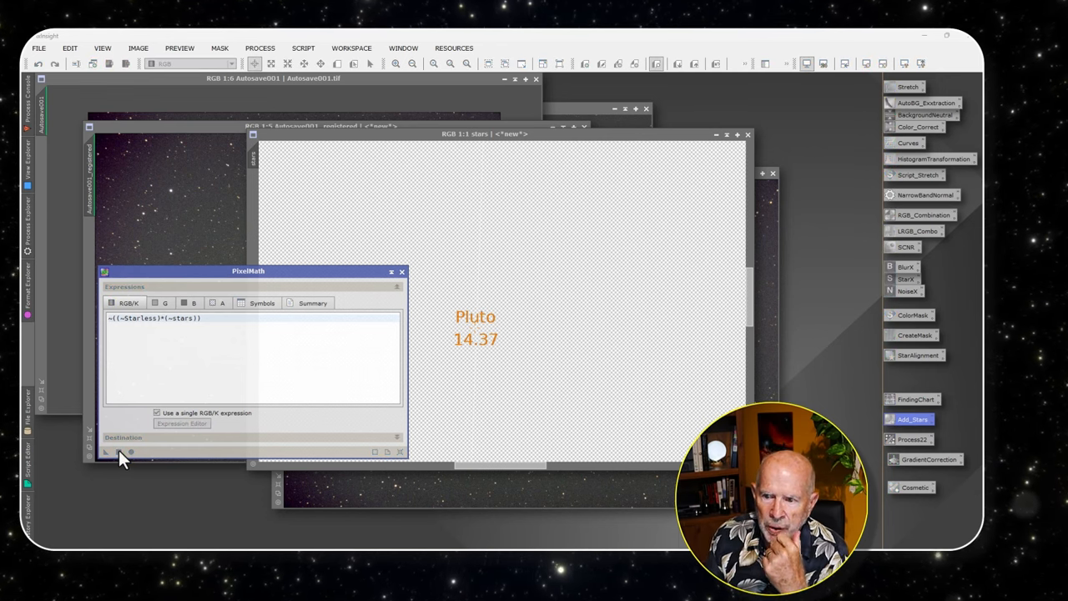
{"action": "left_click", "coordinate": [130, 451]}
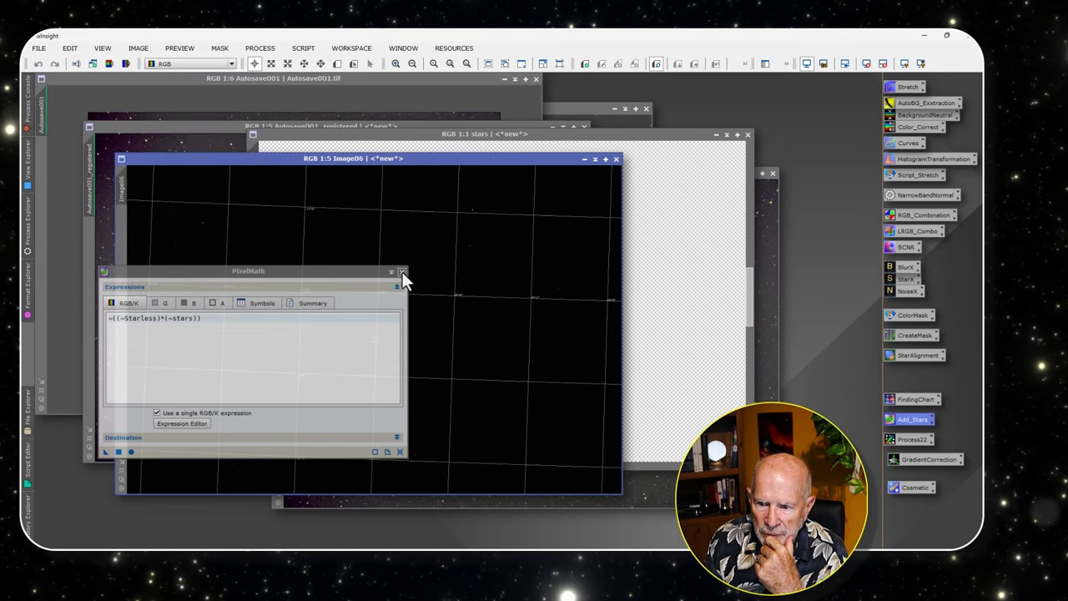
{"action": "left_click", "coordinate": [404, 272]}
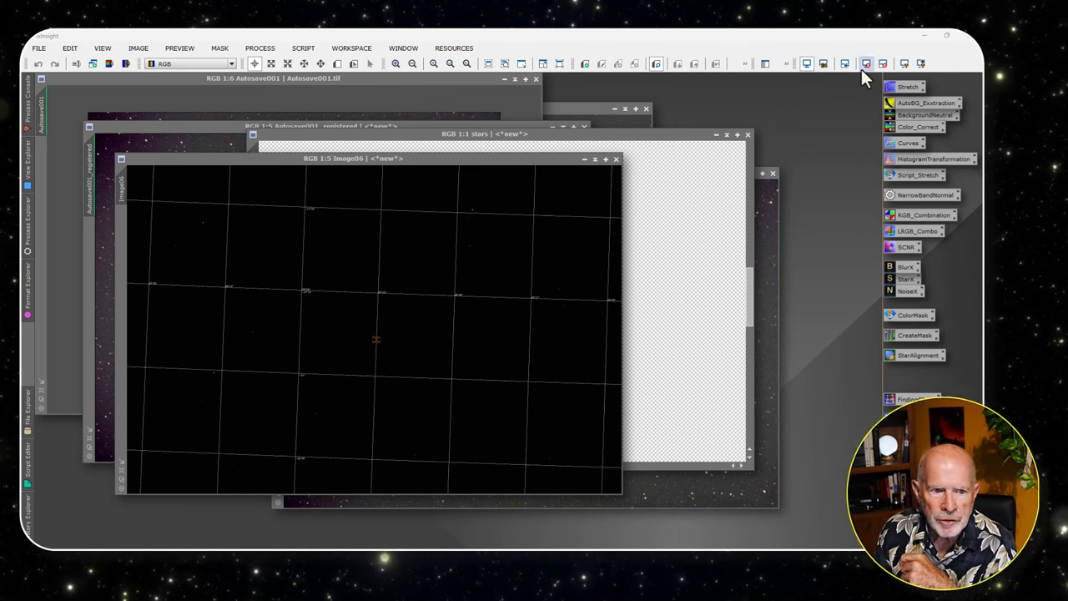
{"action": "left_click", "coordinate": [350, 158]}
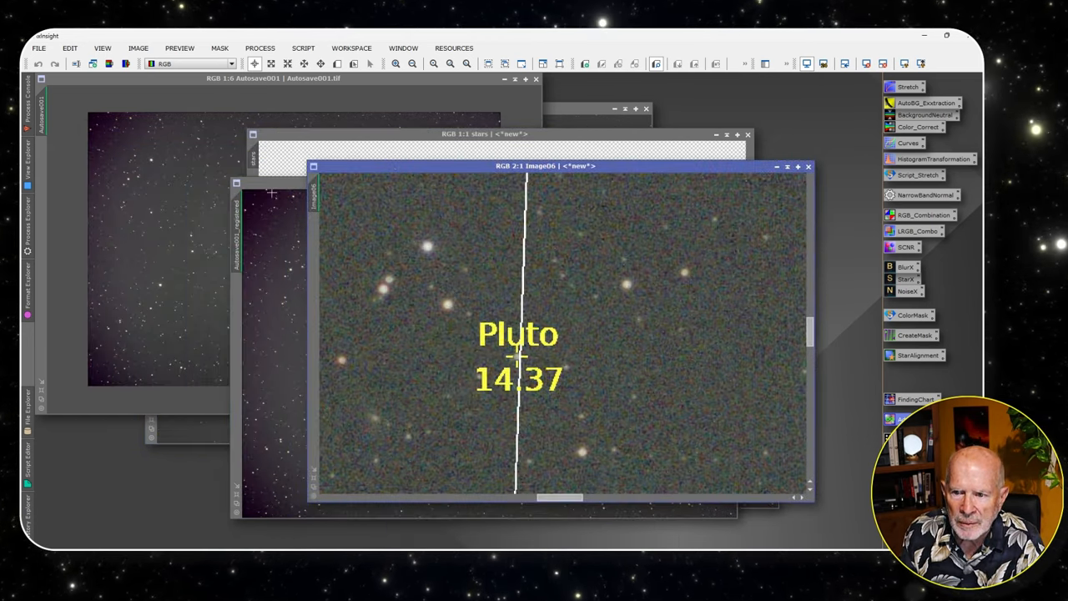
{"action": "mouse_move", "coordinate": [250, 241]}
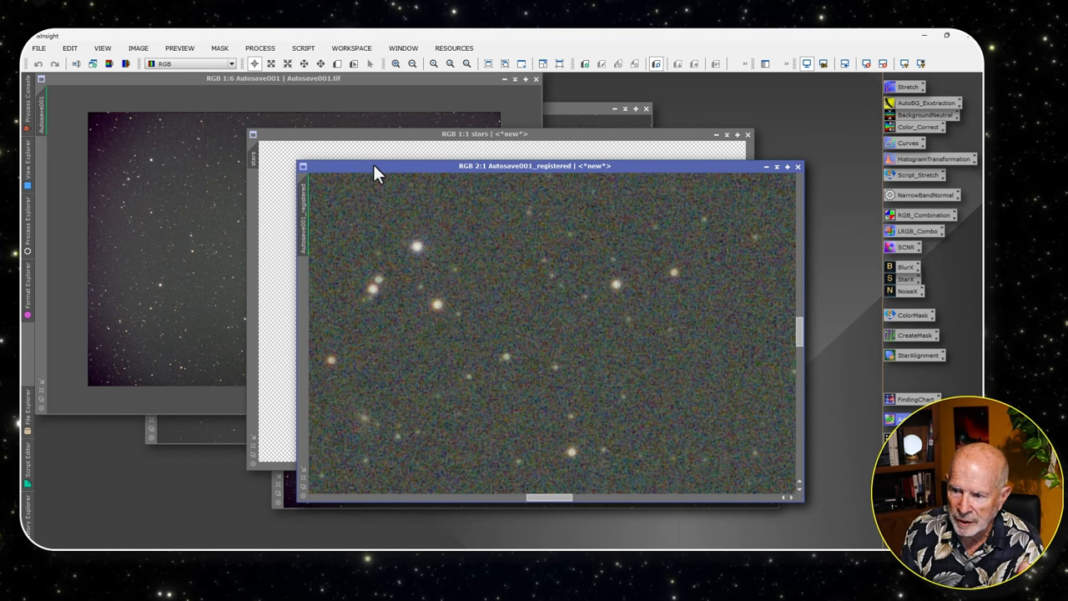
{"action": "mouse_move", "coordinate": [524, 397]}
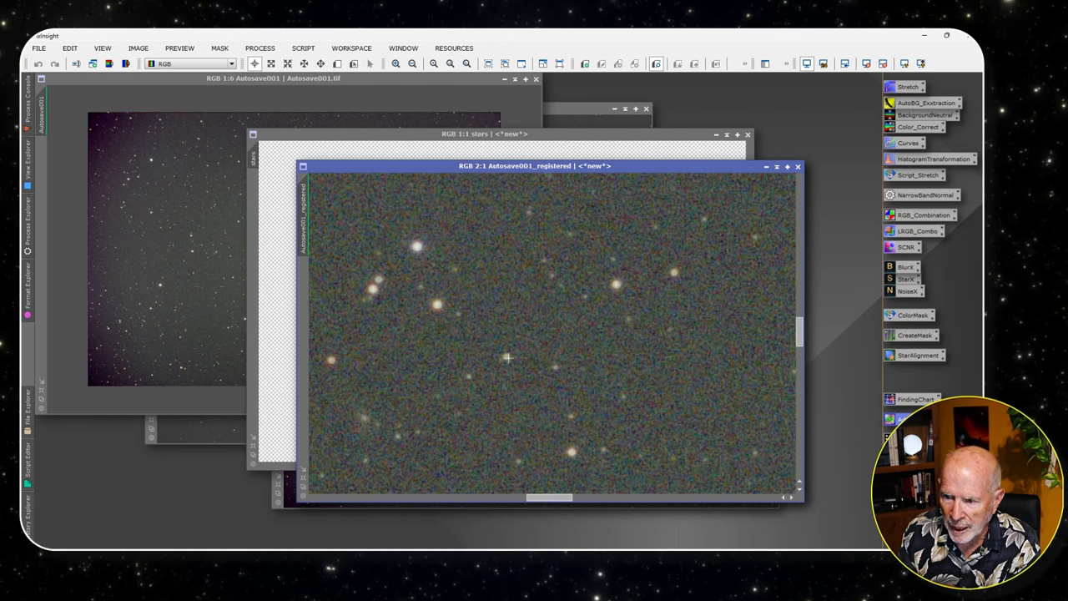
{"action": "mouse_move", "coordinate": [482, 340]}
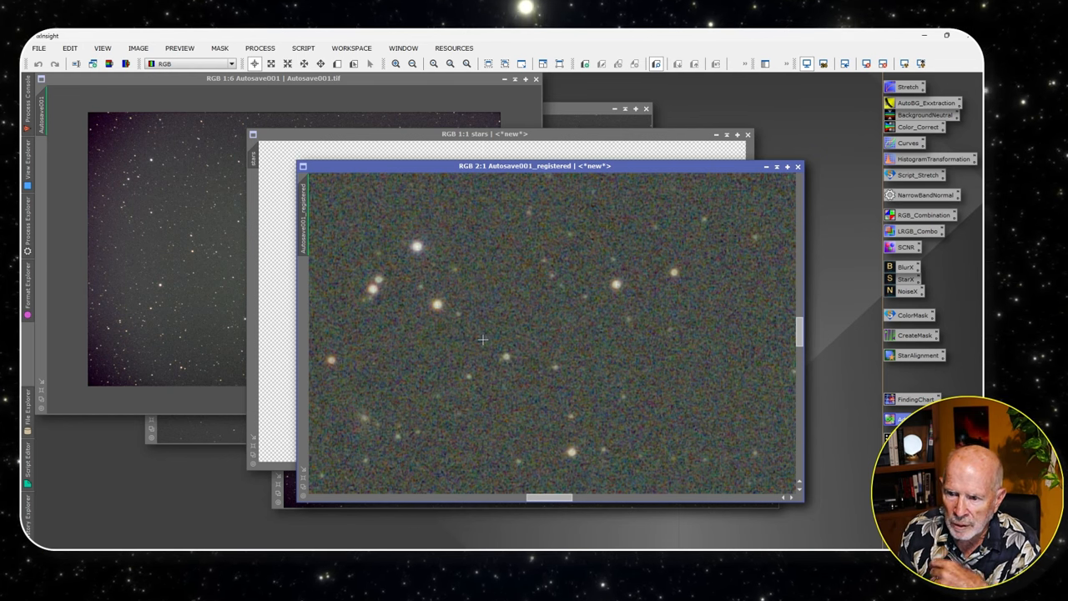
{"action": "mouse_move", "coordinate": [507, 369]}
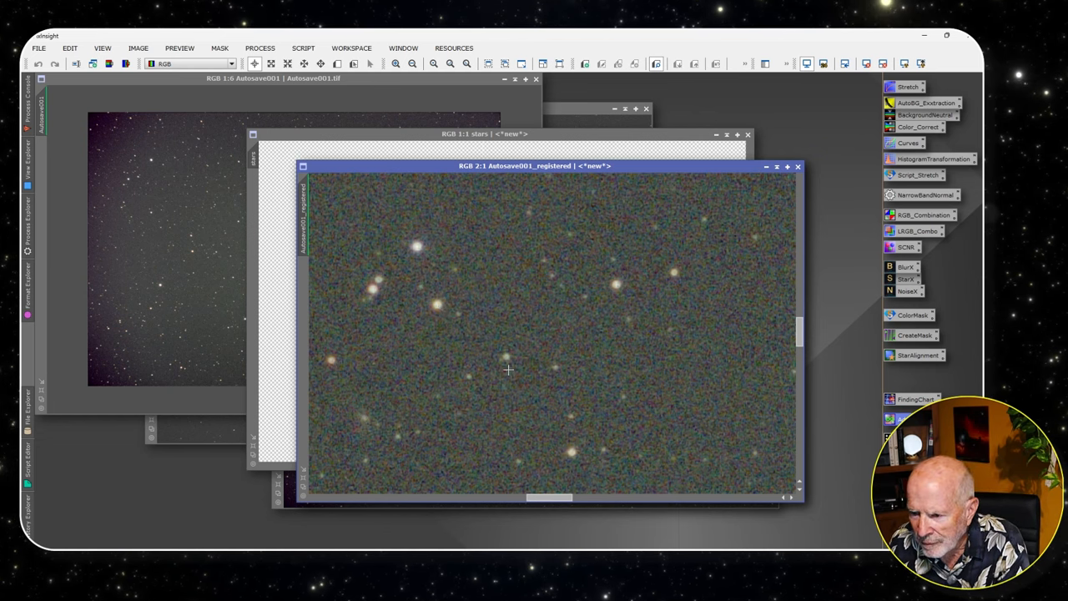